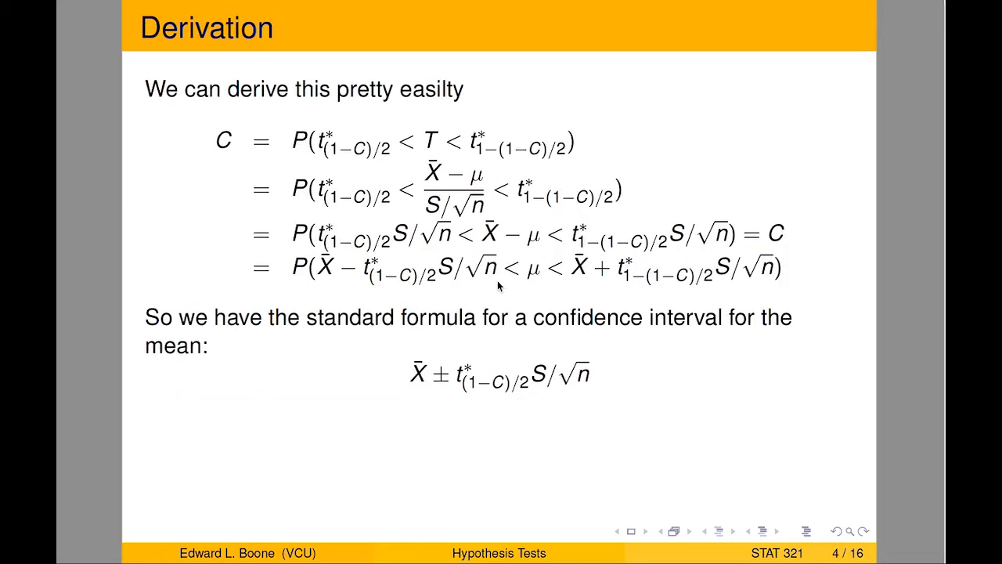
mouse_move(302, 94)
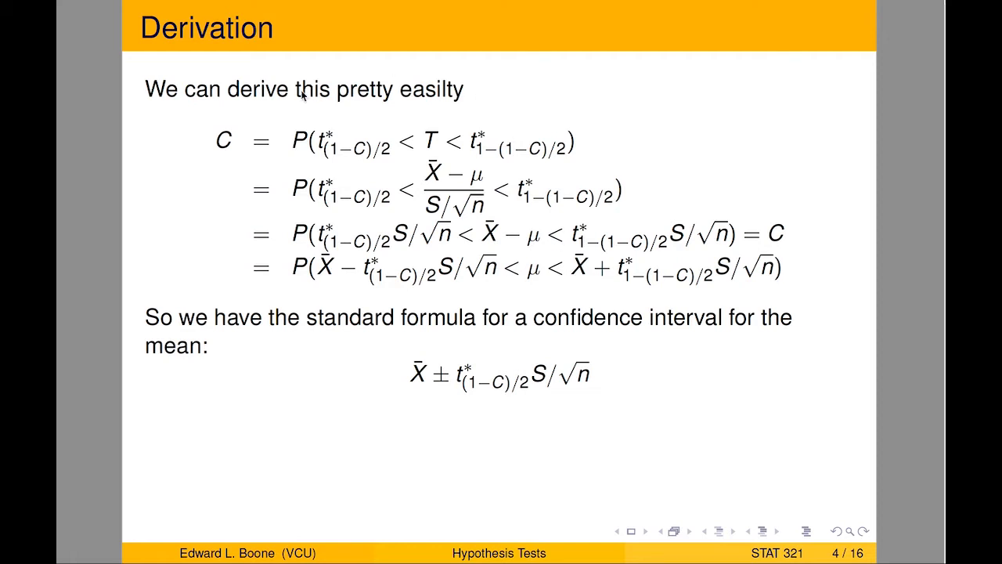
mouse_move(457, 152)
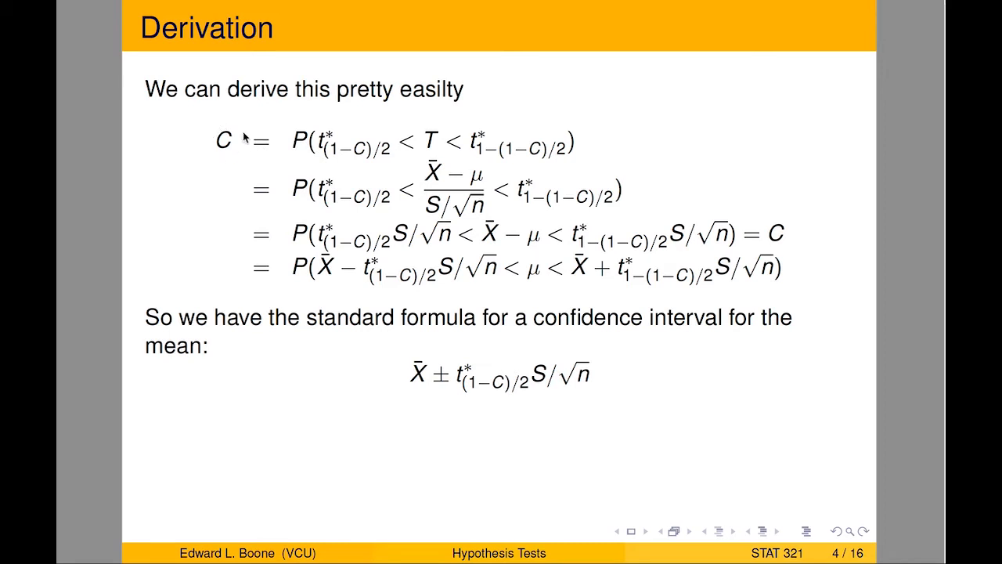
mouse_move(268, 151)
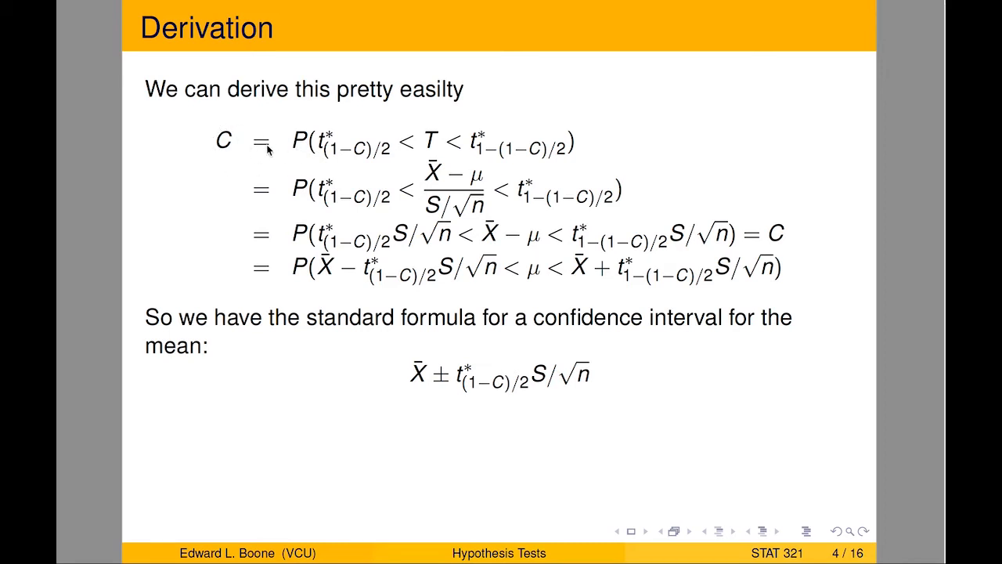
mouse_move(329, 151)
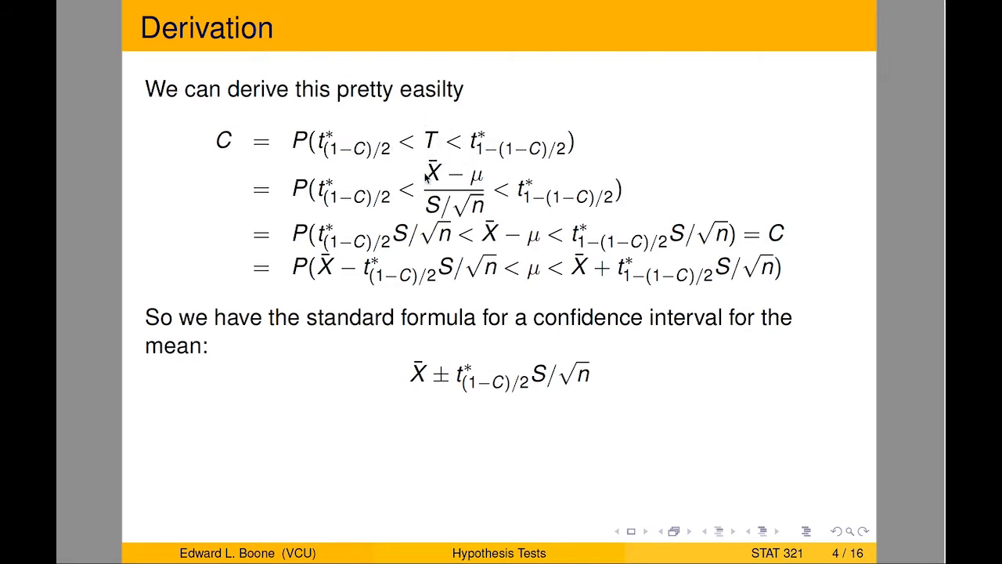
mouse_move(599, 192)
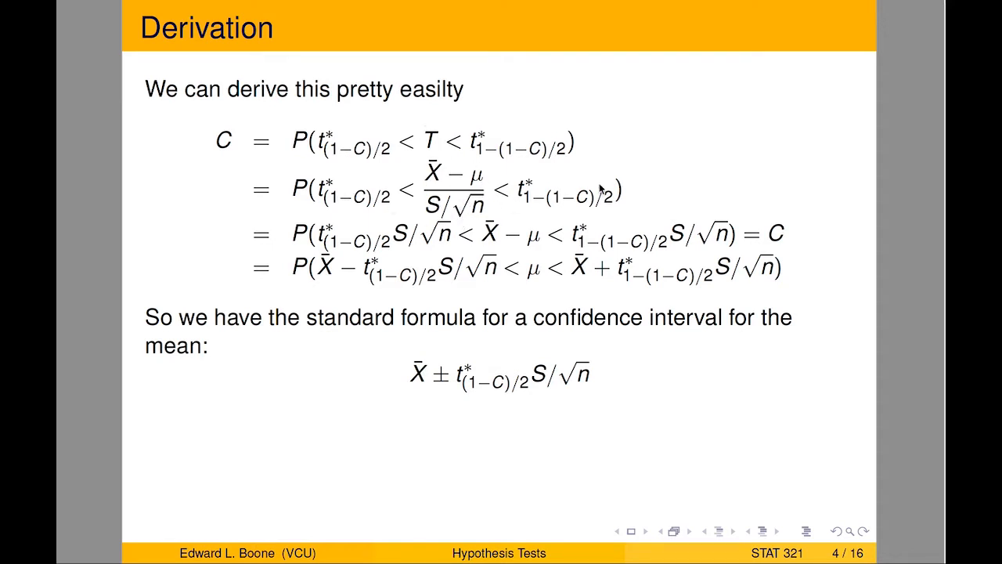
mouse_move(505, 227)
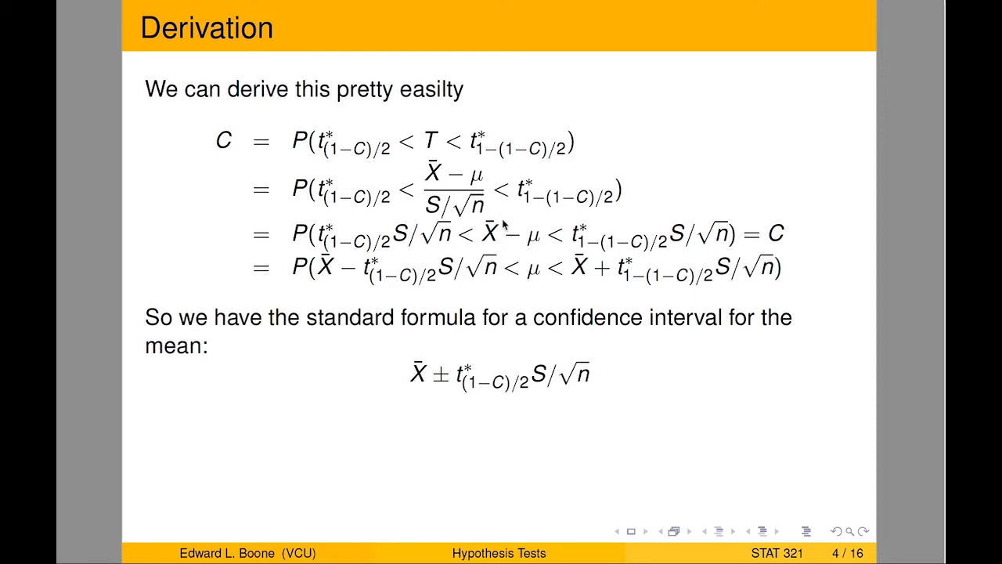
mouse_move(422, 278)
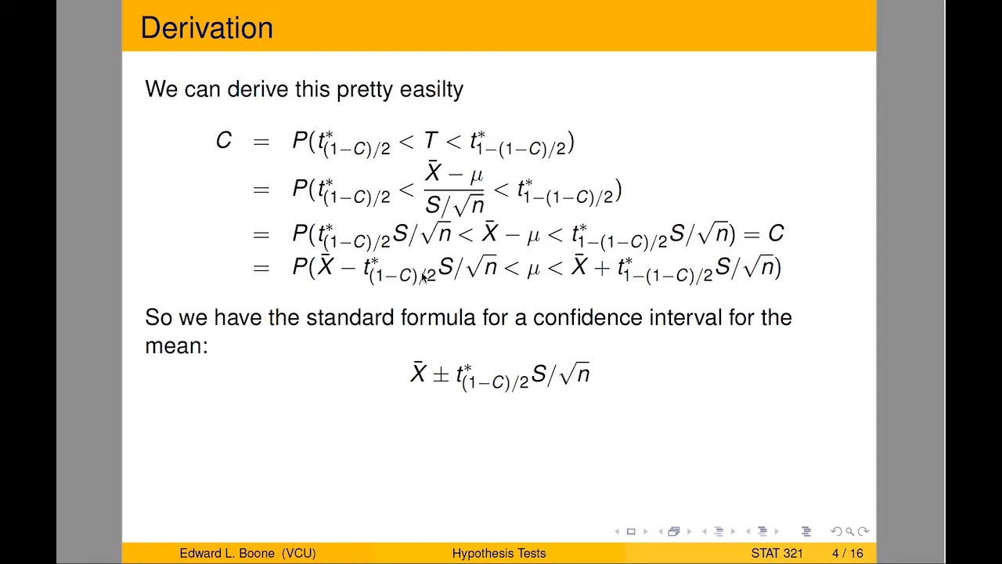
mouse_move(587, 274)
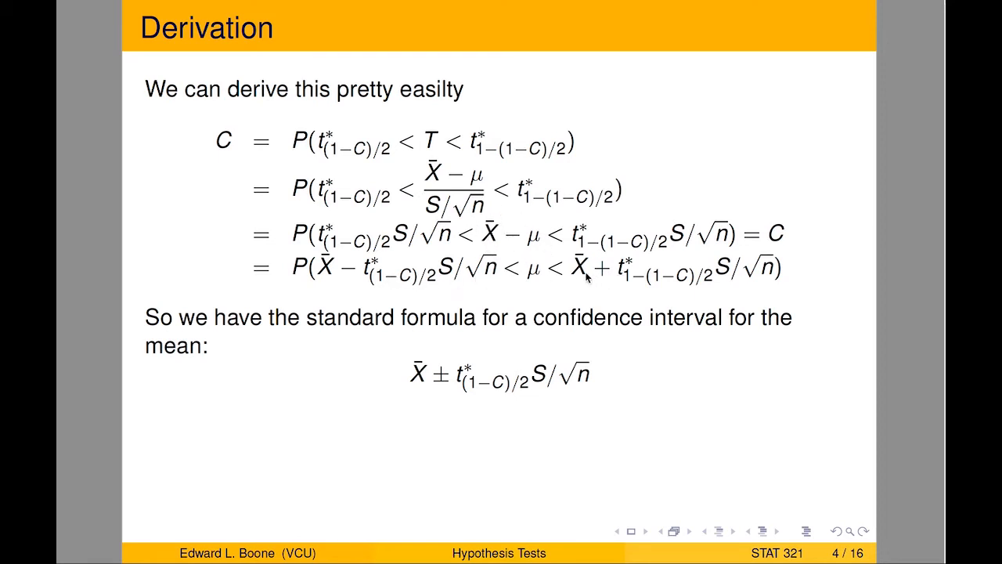
mouse_move(341, 273)
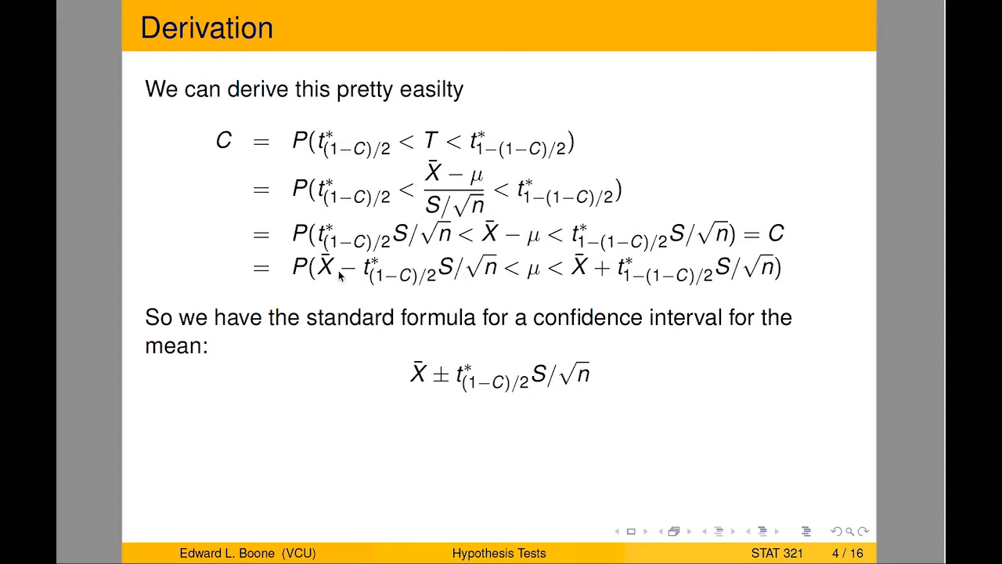
mouse_move(621, 276)
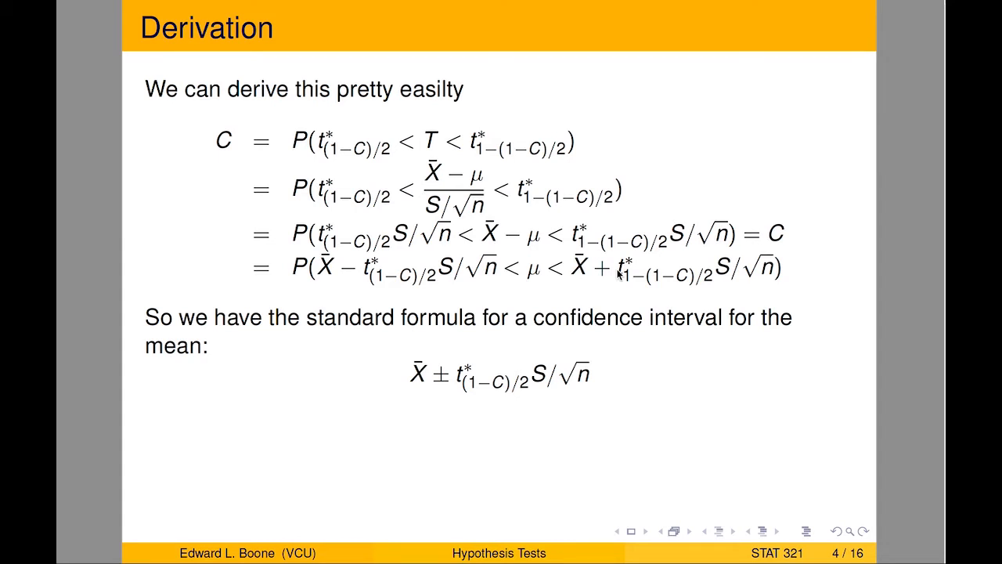
mouse_move(386, 392)
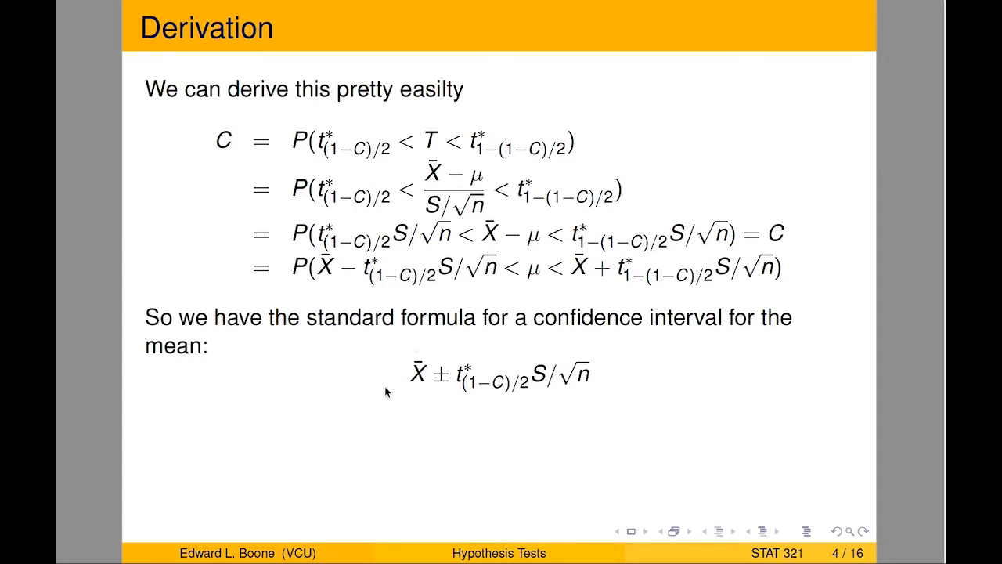
mouse_move(612, 379)
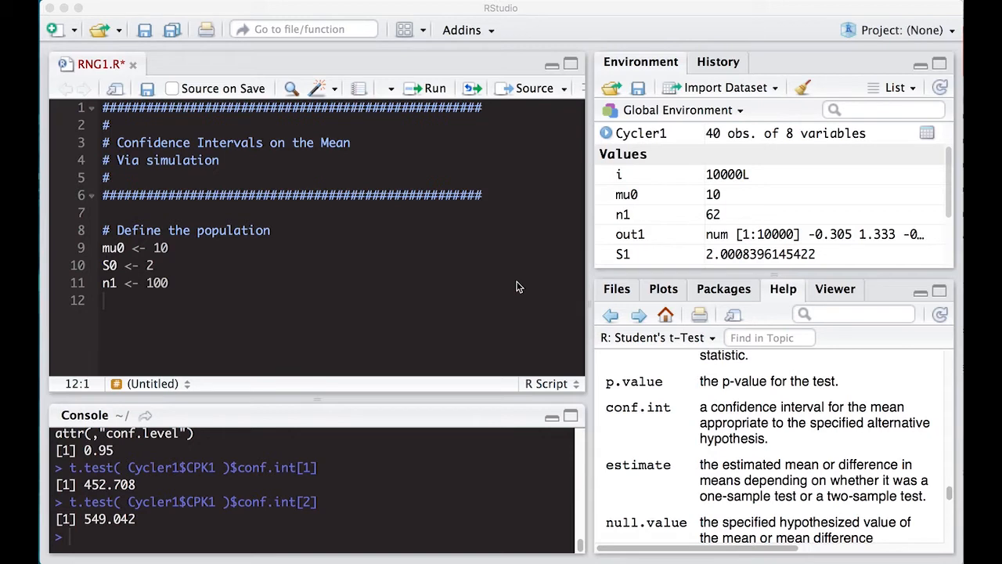
mouse_move(117, 251)
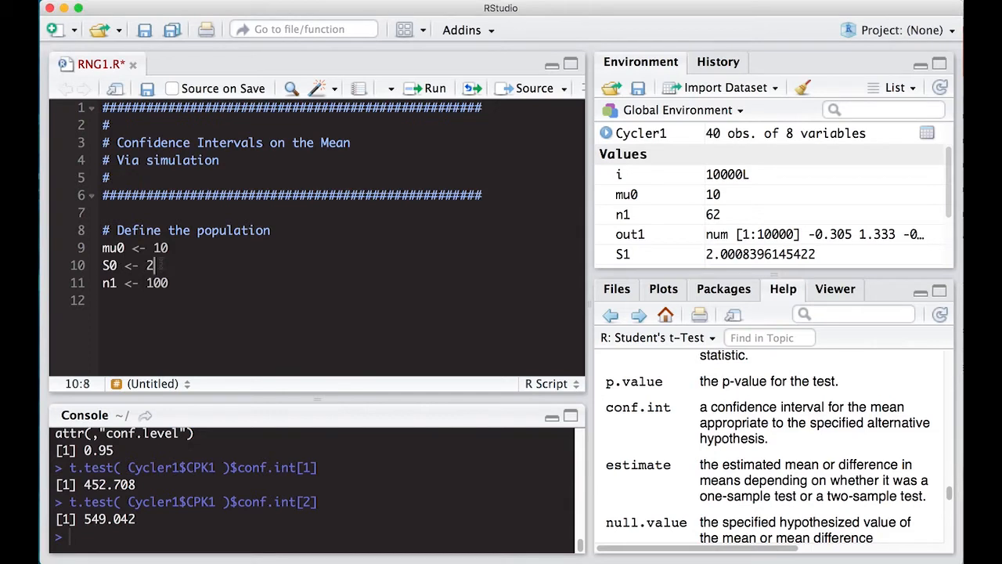
Add a '# Sample size' comment above n1 <- 100 and begin plot( NULL on line 15.
text(#$)
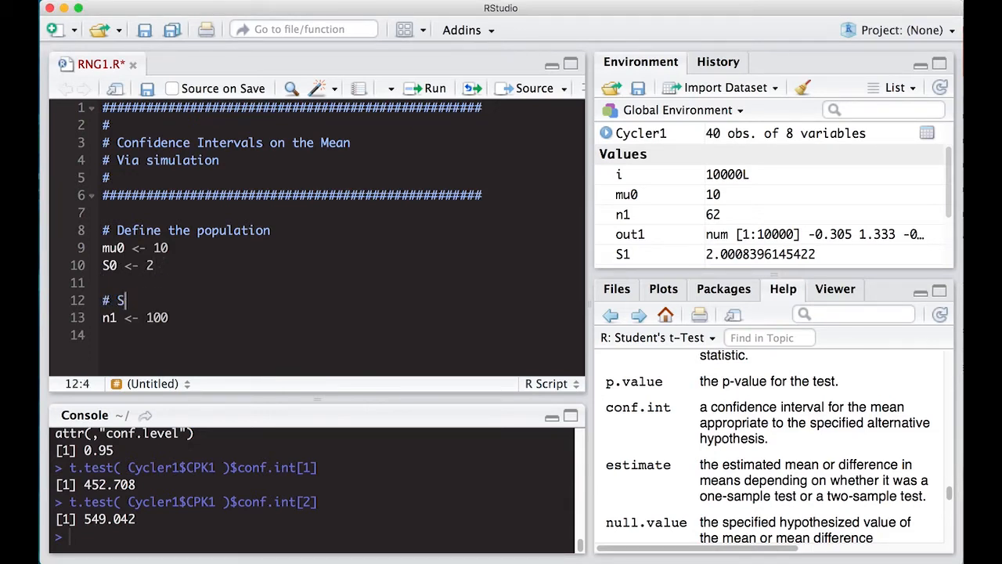
text(ample zie)
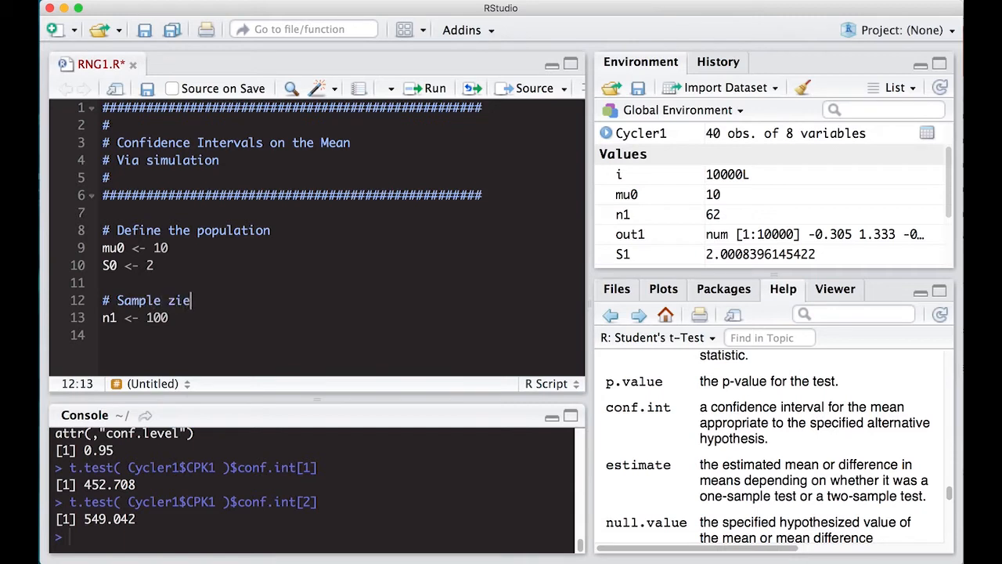
text(size)
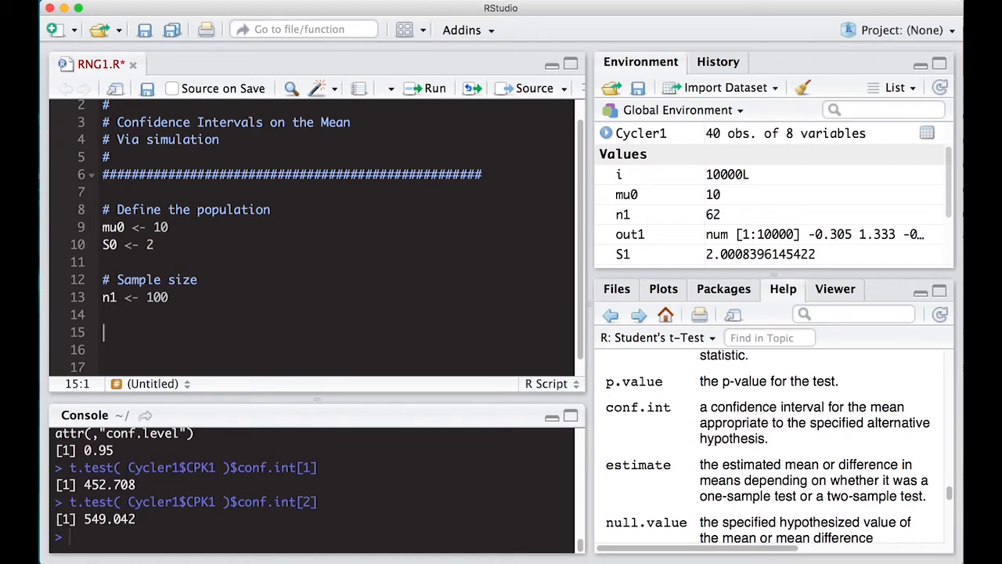
text(plot( NULL,)
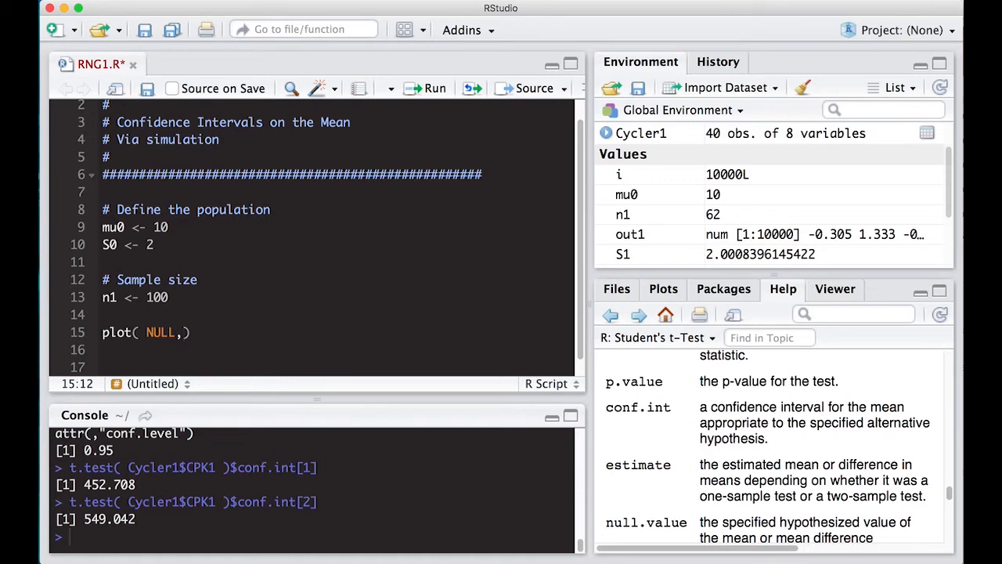
Complete the plot call with xlim = c(0, 20) and ylim = c(0, 100).
text(x)
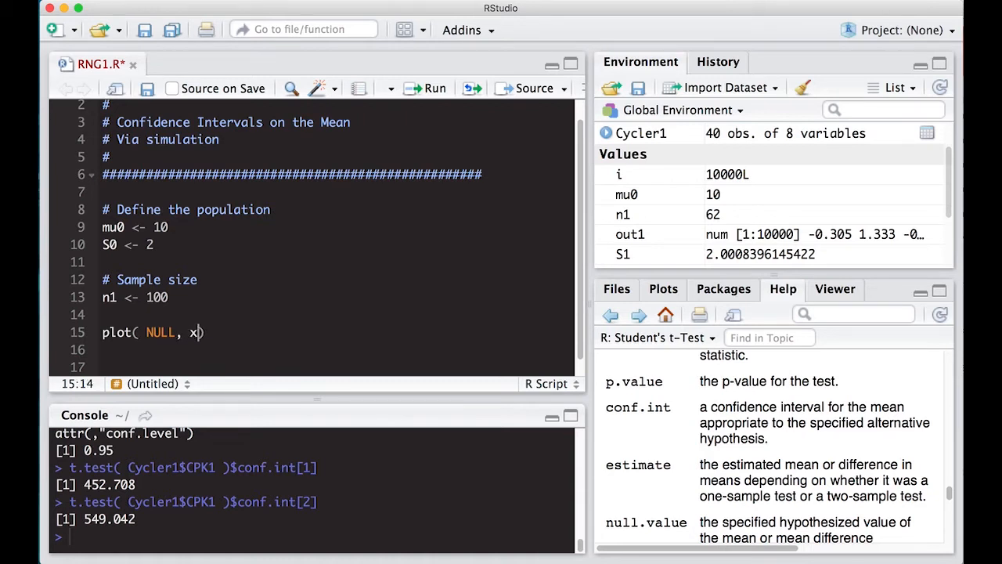
text(lim =)
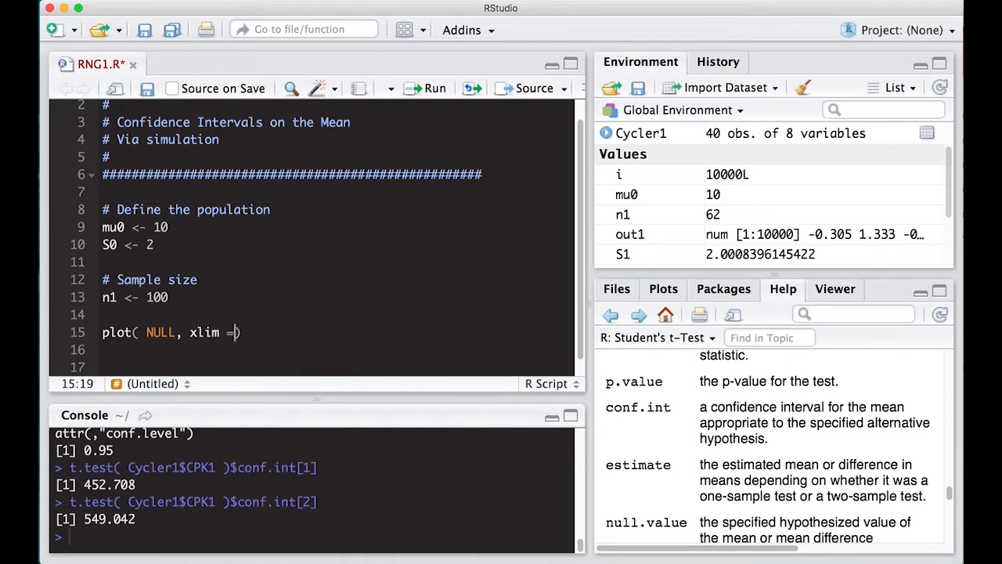
text(-)
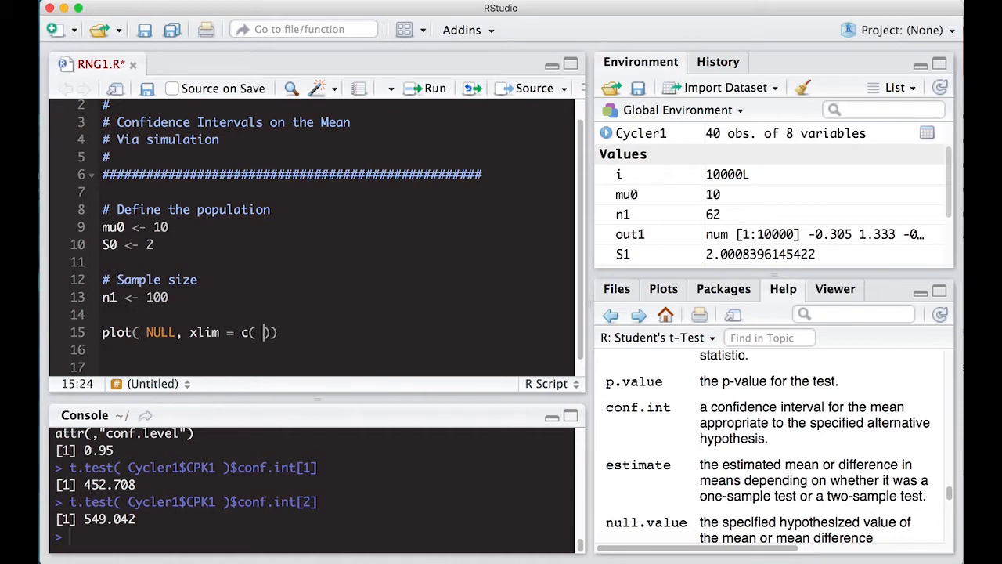
text(0, 20))
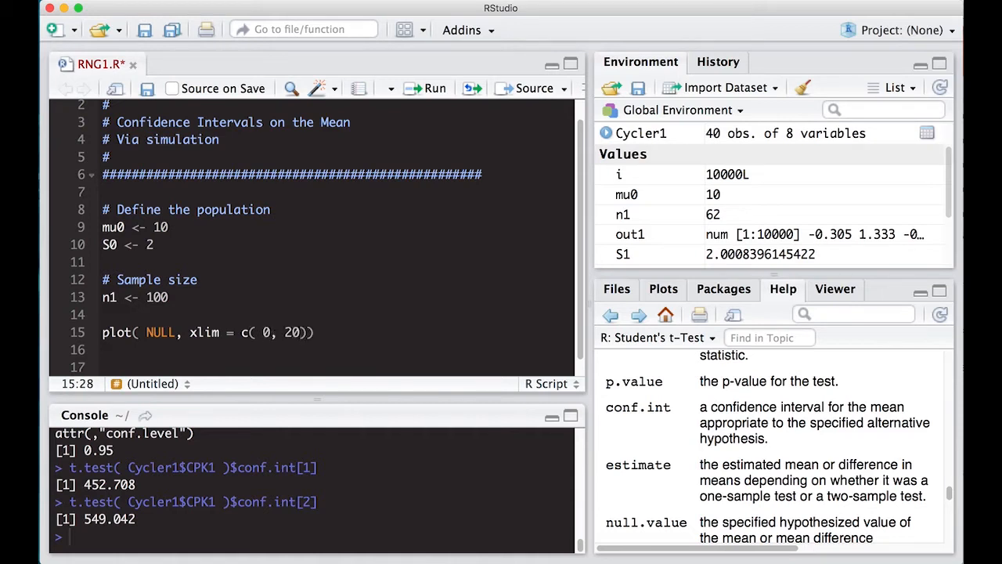
text(, y)
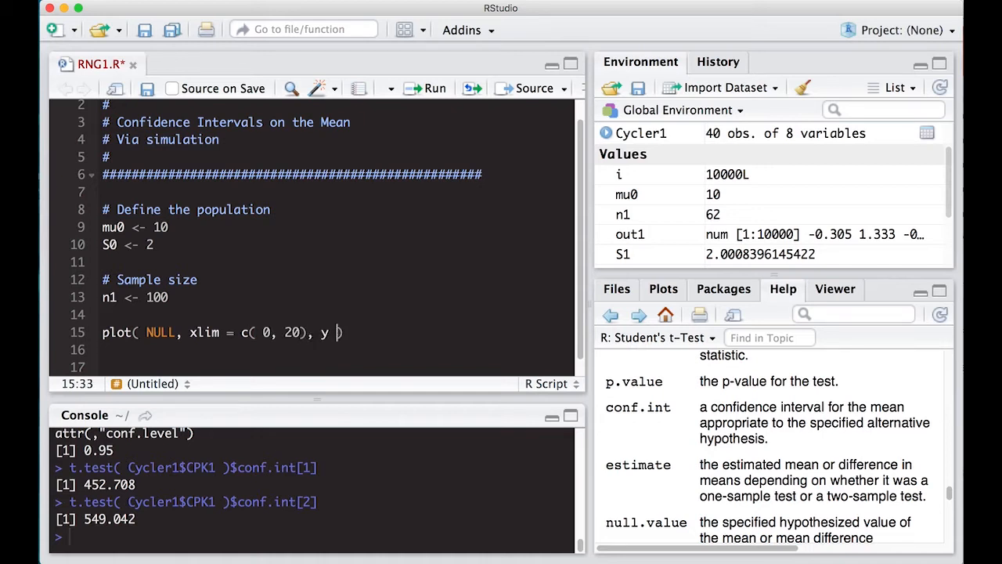
text(=)
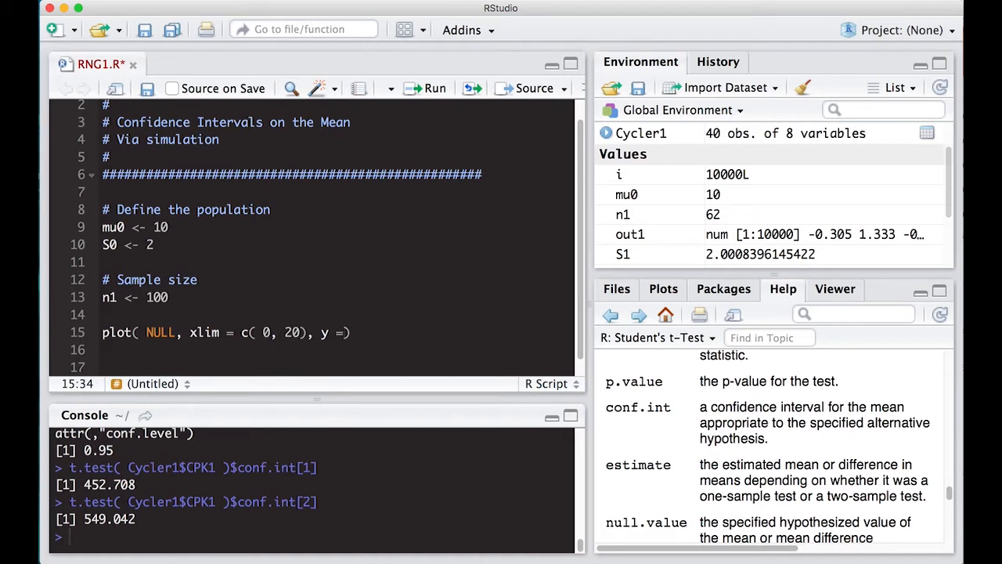
text(lim)
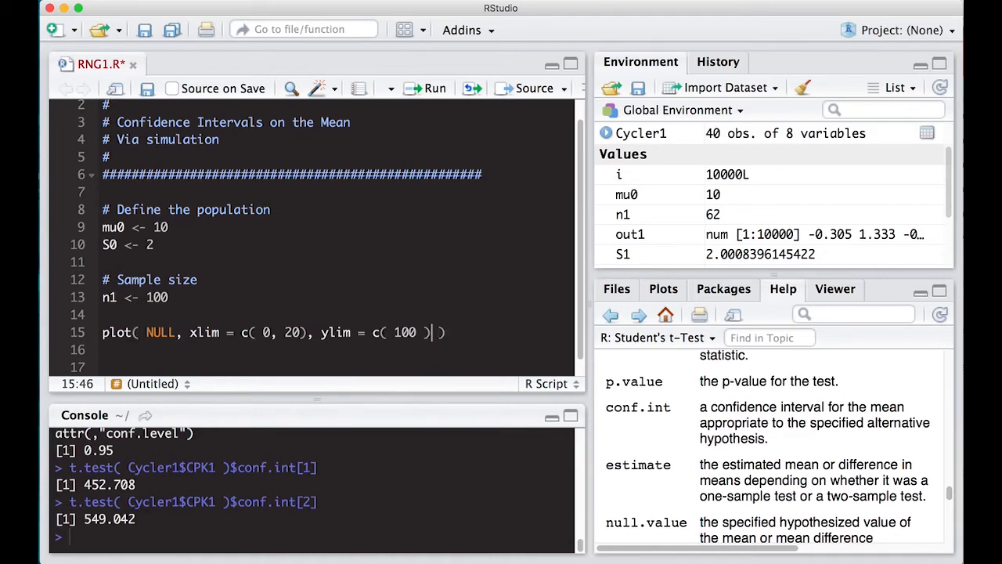
text(0,)
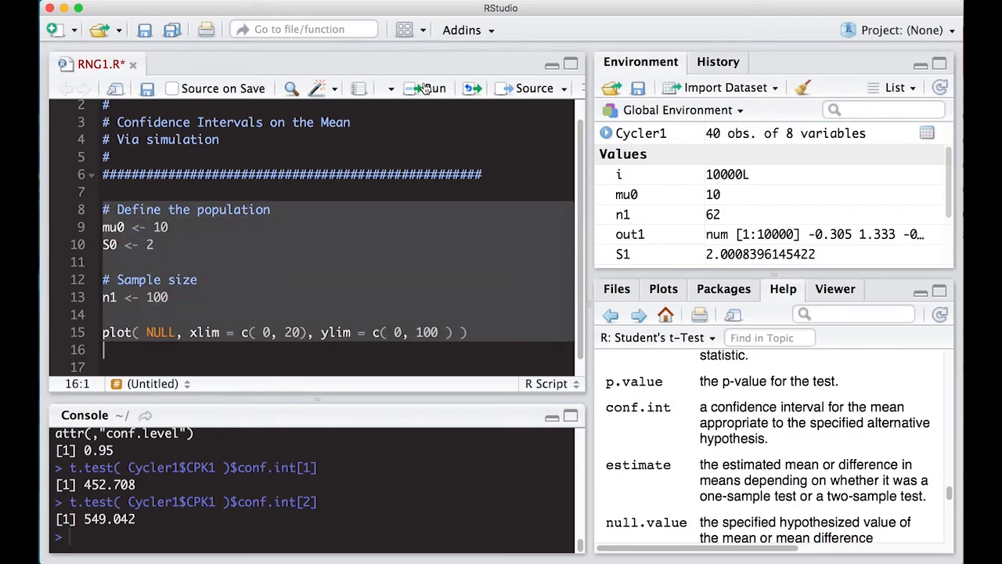
Run the plot line to draw the empty plot, then add an empty for( i in 1:100 ) loop.
click(426, 88)
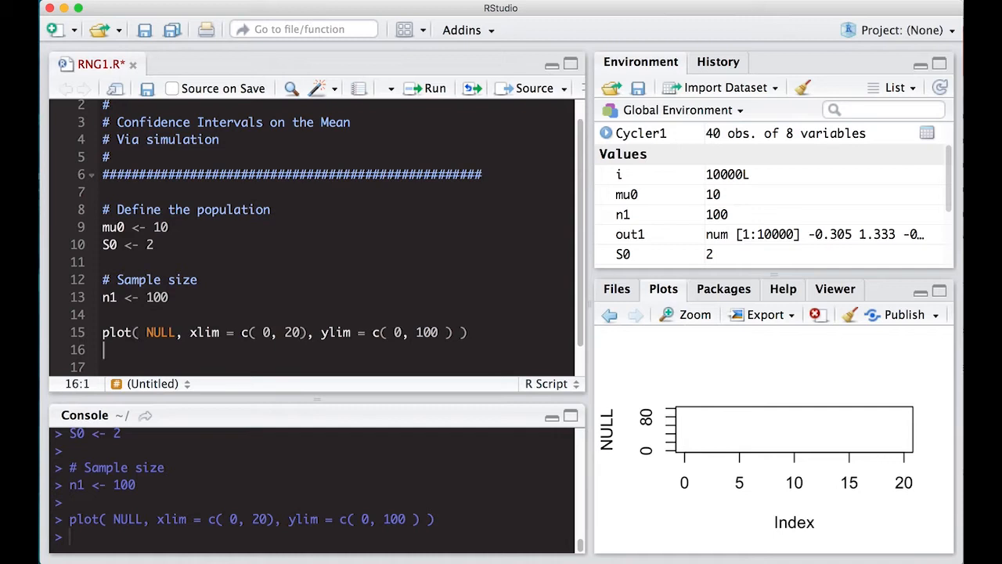
text(for( i in)
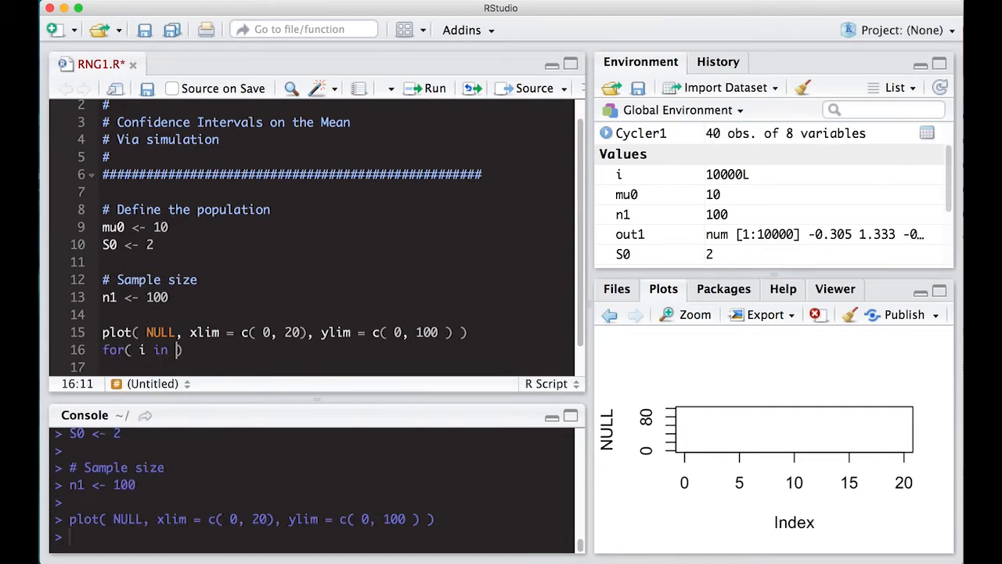
text(1:100)
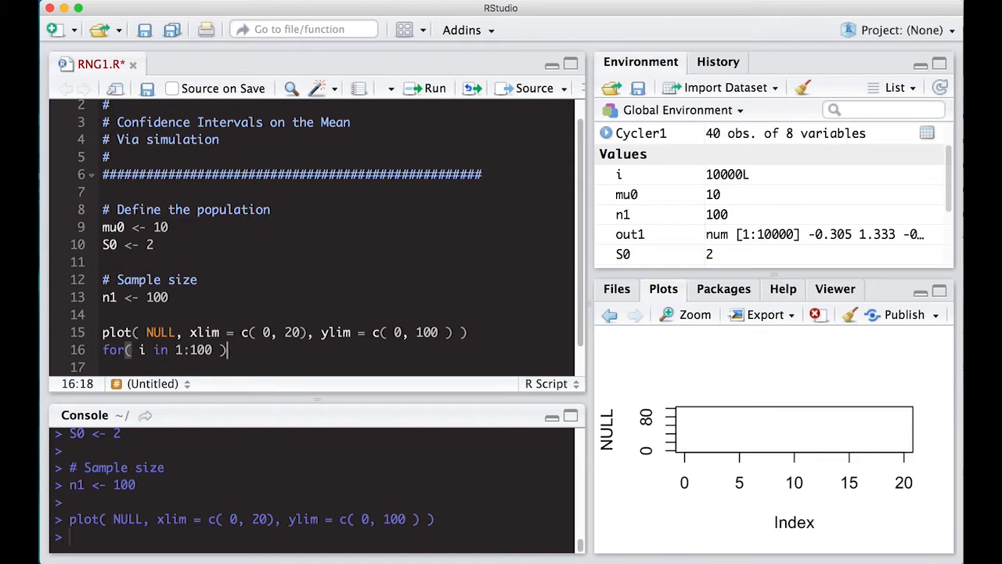
text({)
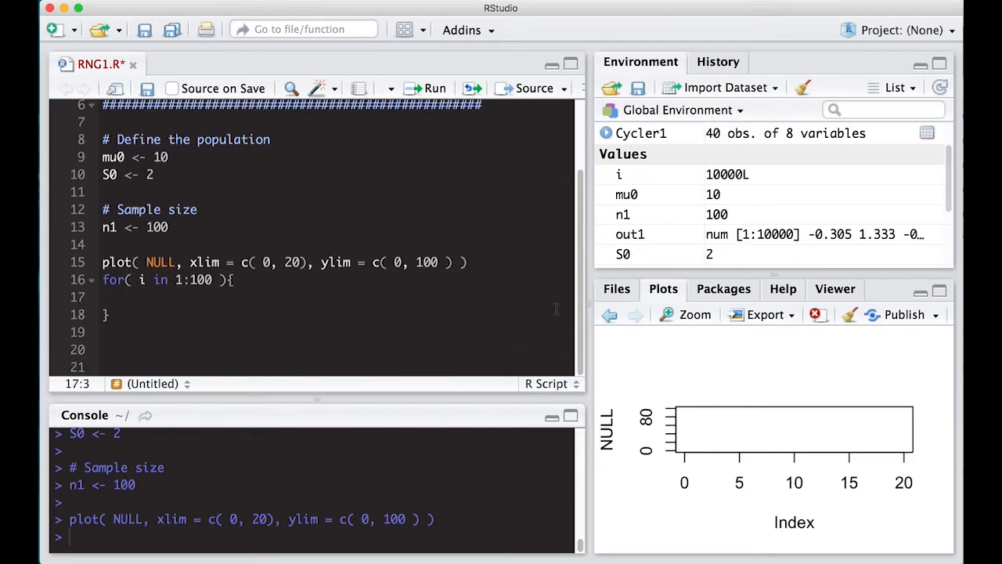
Inside the loop, draw a normal sample with x1 <- rnorm(n1, mu0, S0).
text(x1 <-)
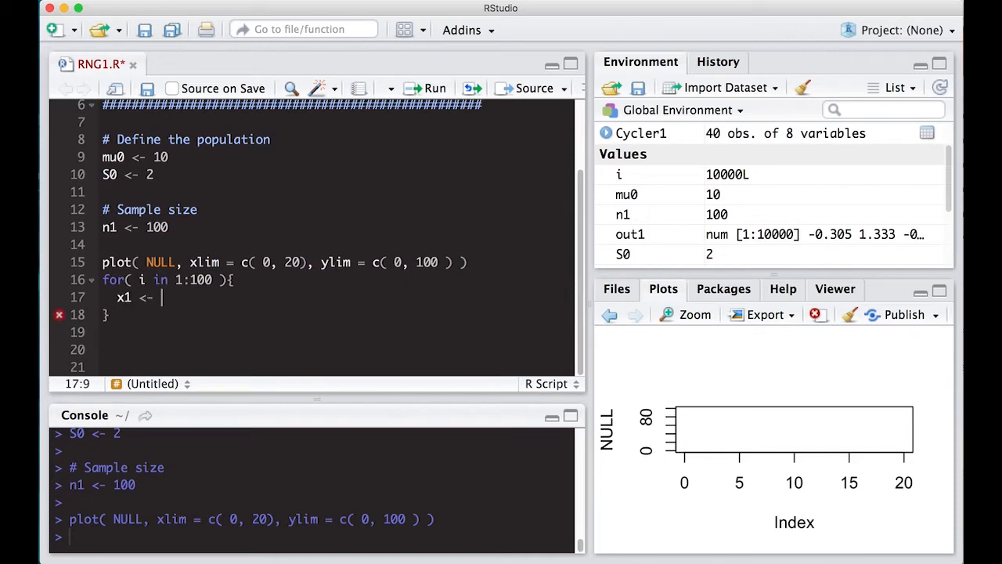
text(rnorm()
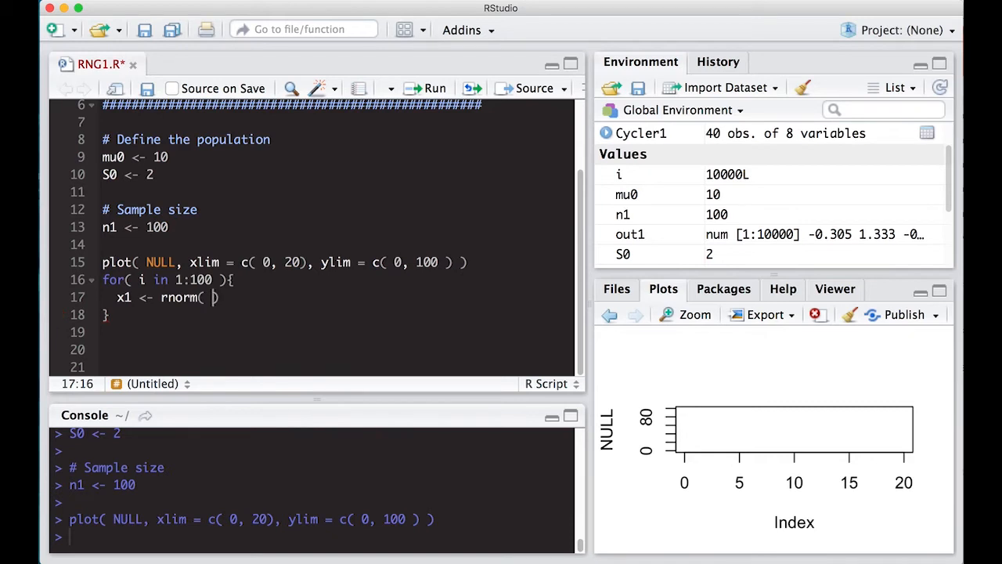
text(n1,)
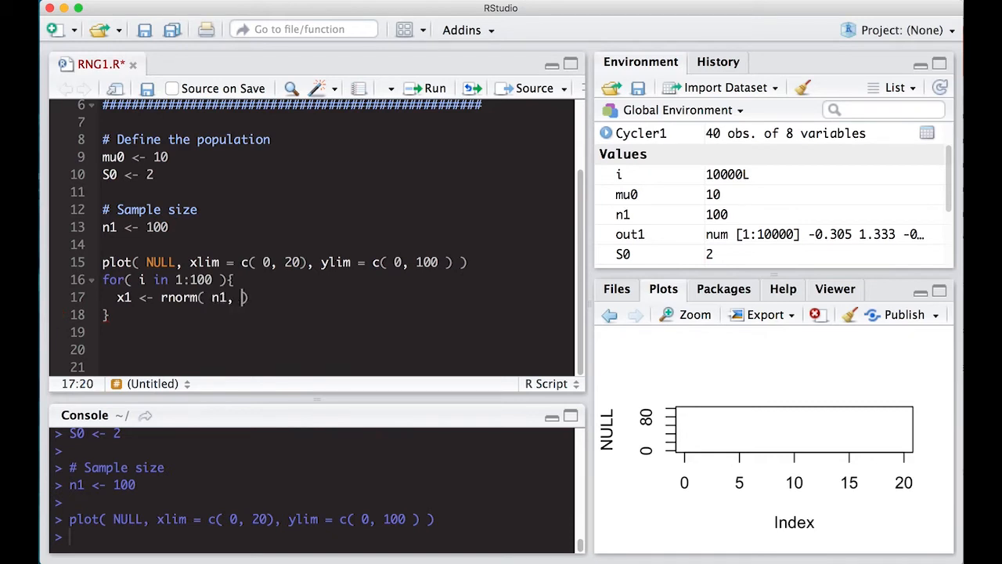
text(mu0)
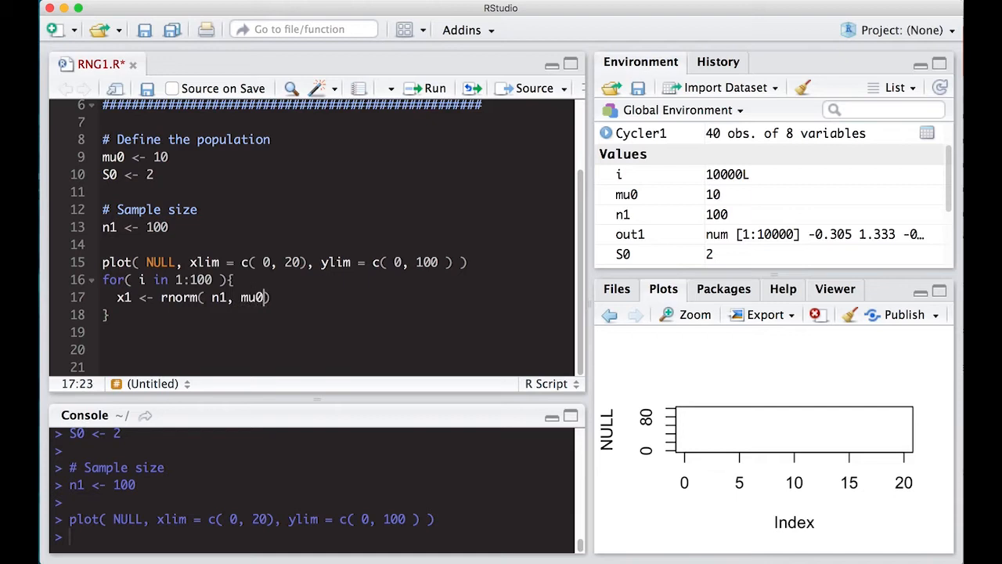
text(, S0)
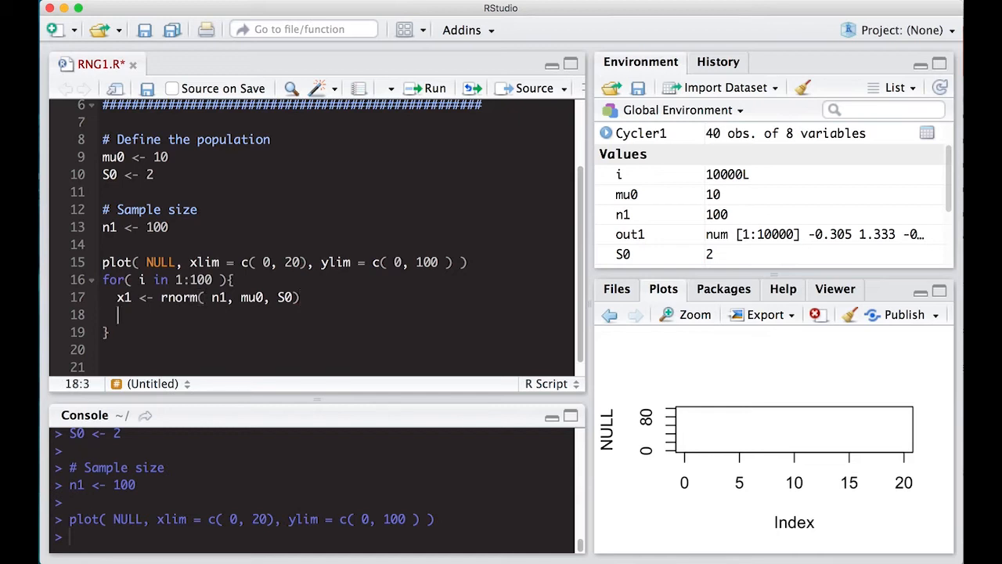
Store the sample's t-test confidence interval as test1 <- t.test(x1)$conf.int.
text(t)
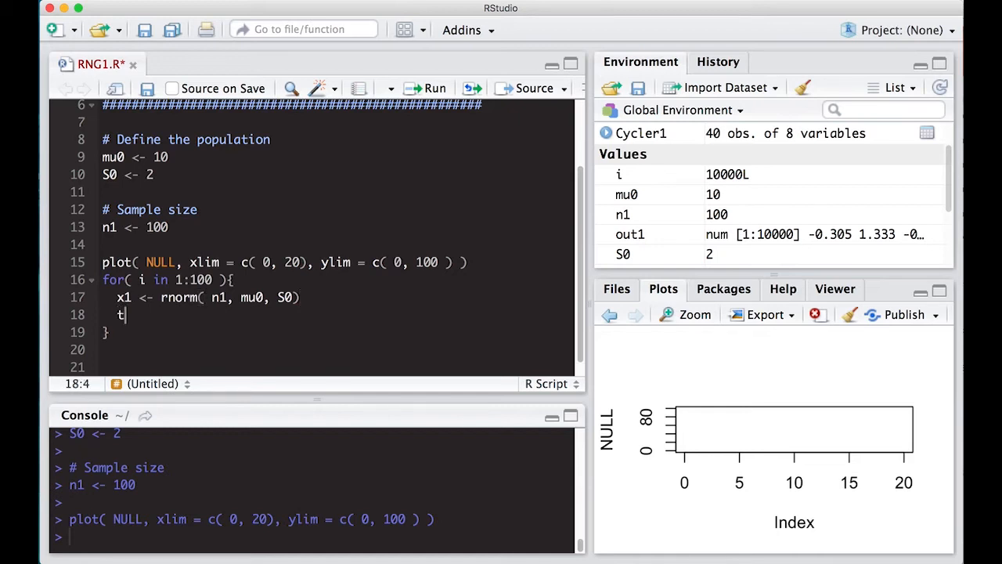
text(est1 <- t.test()
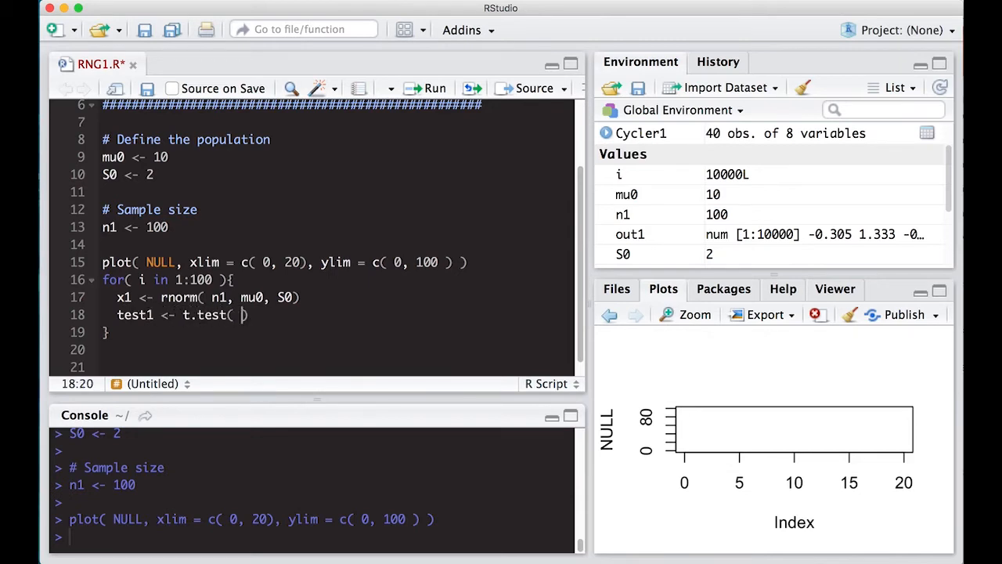
text(x1)
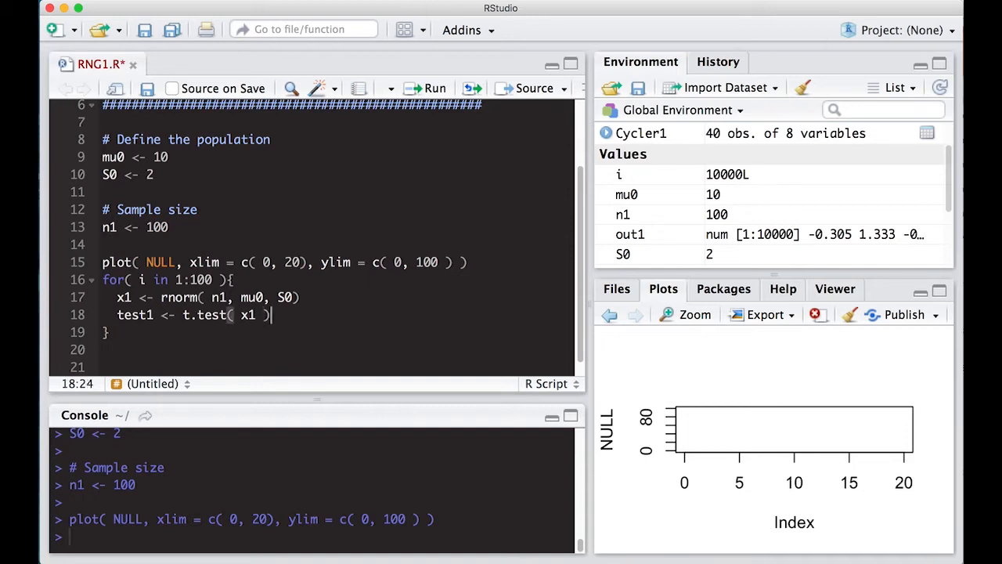
text($co)
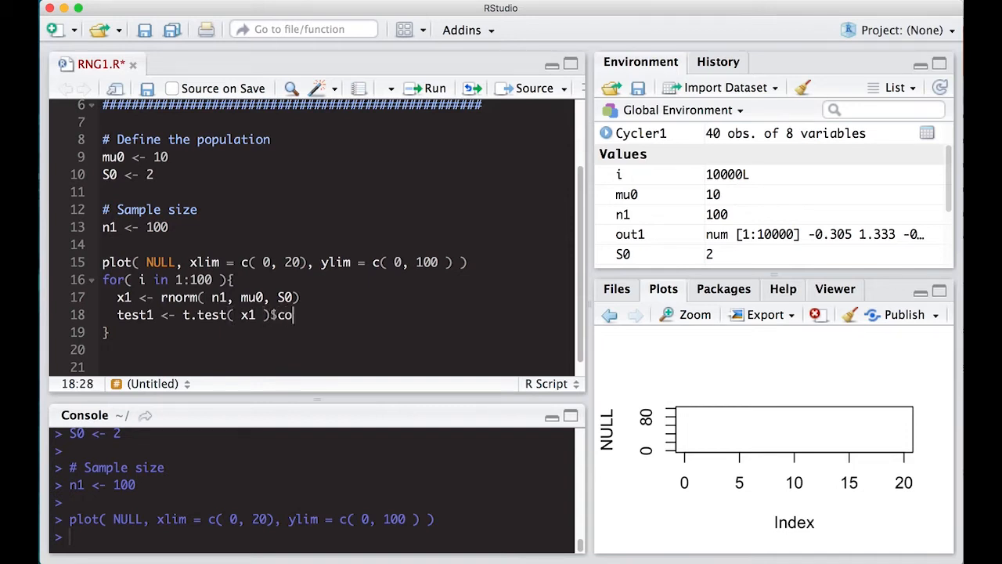
text(nf.)
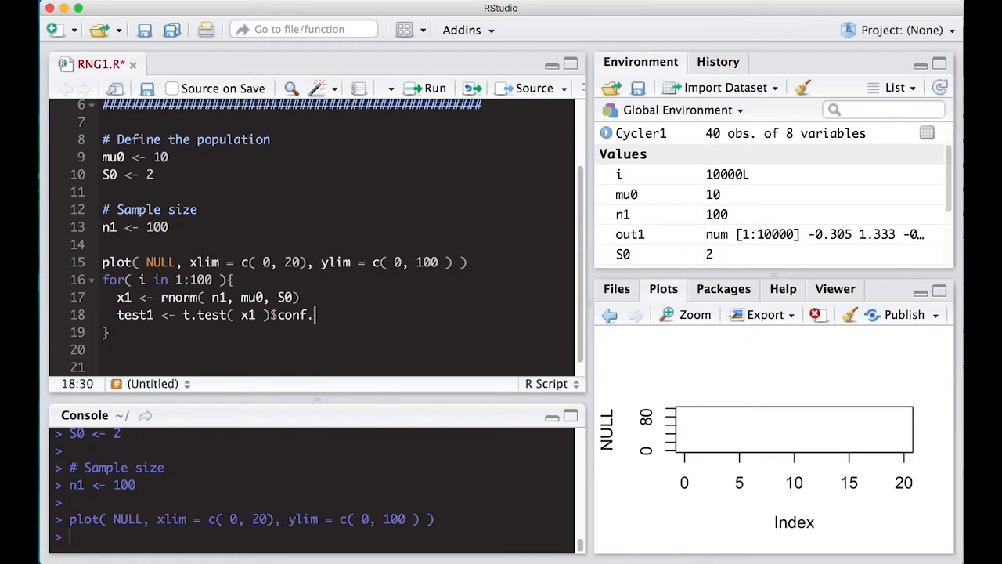
text(int)
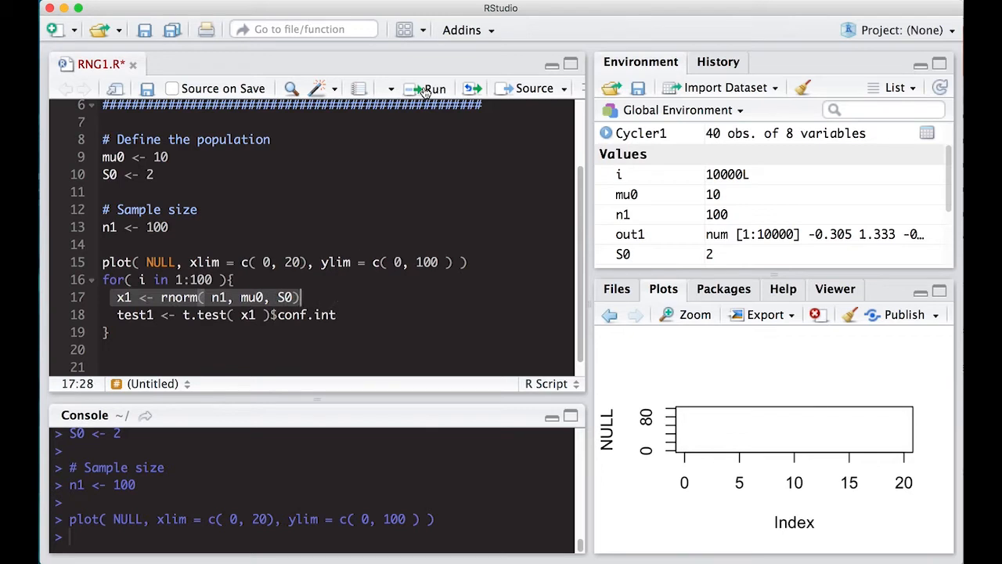
Run the sampling and t-test lines once and print test1 (about 9.83 to 10.58).
click(435, 89)
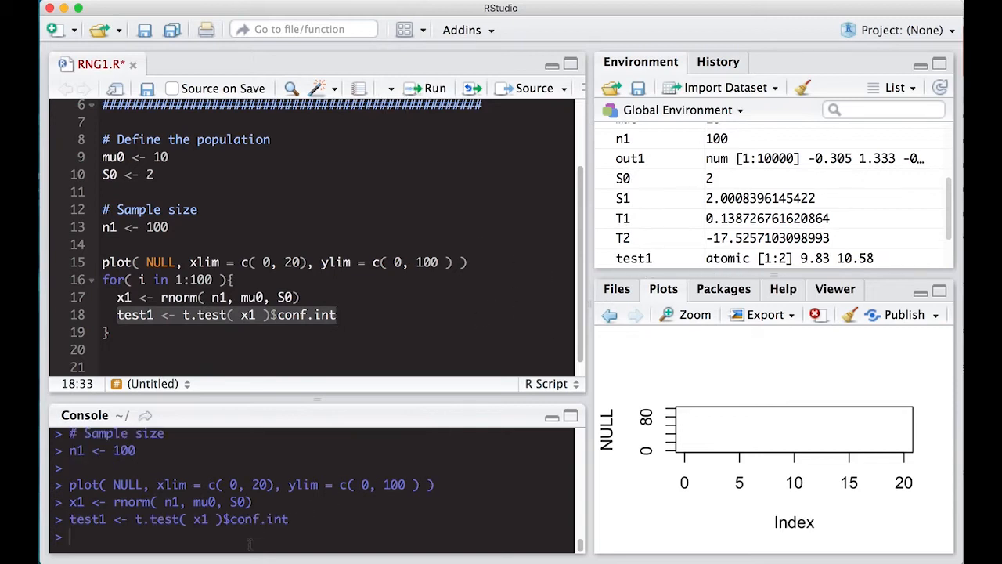
text(test1)
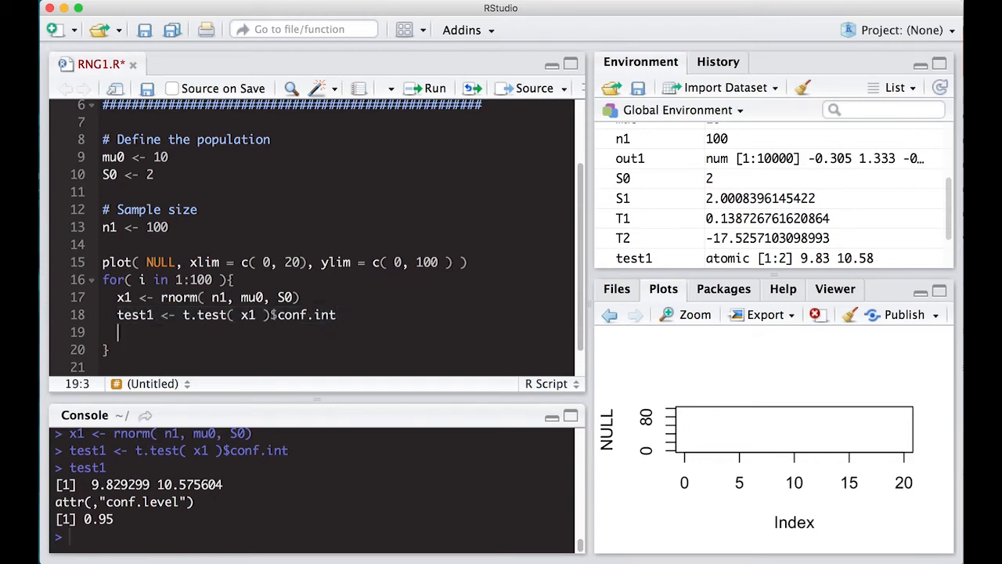
Start a segments( call in the loop and look up ?segments in the Help pane.
text(segm)
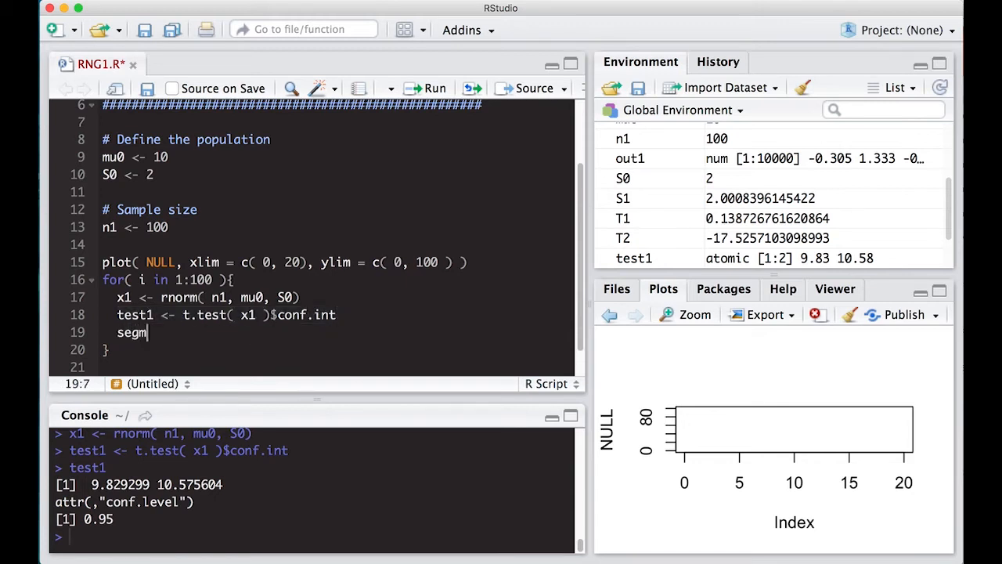
text(ents)
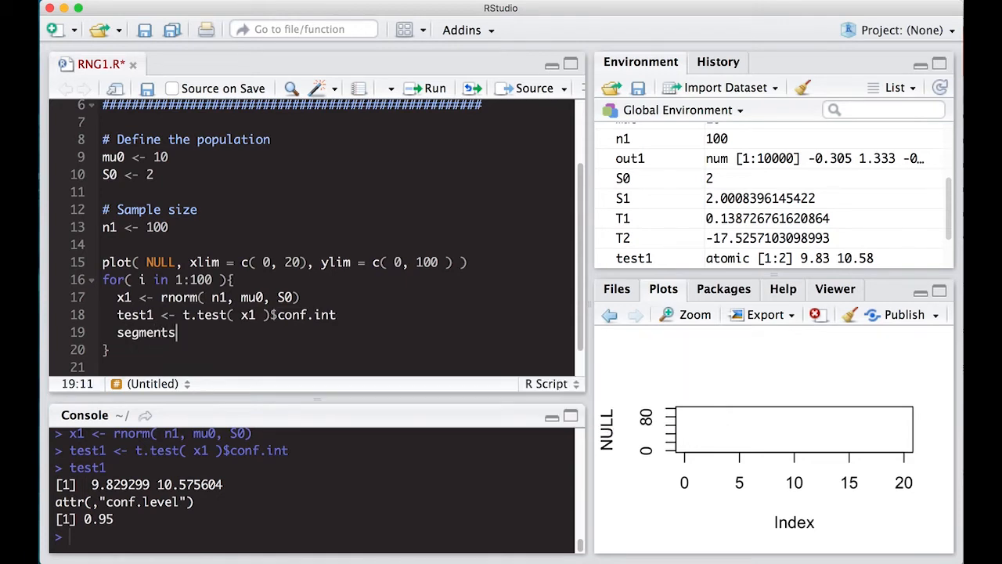
text(()
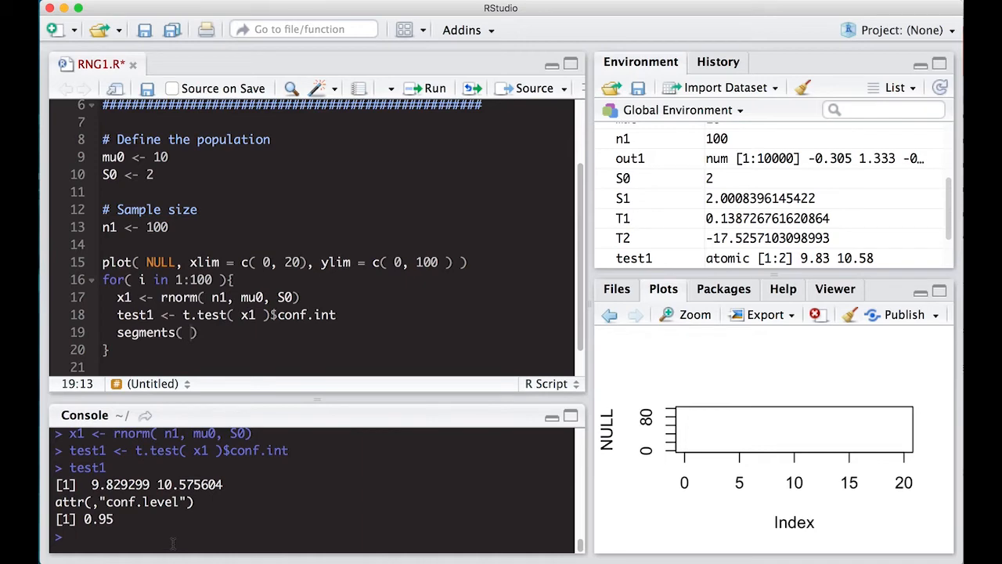
text(?se)
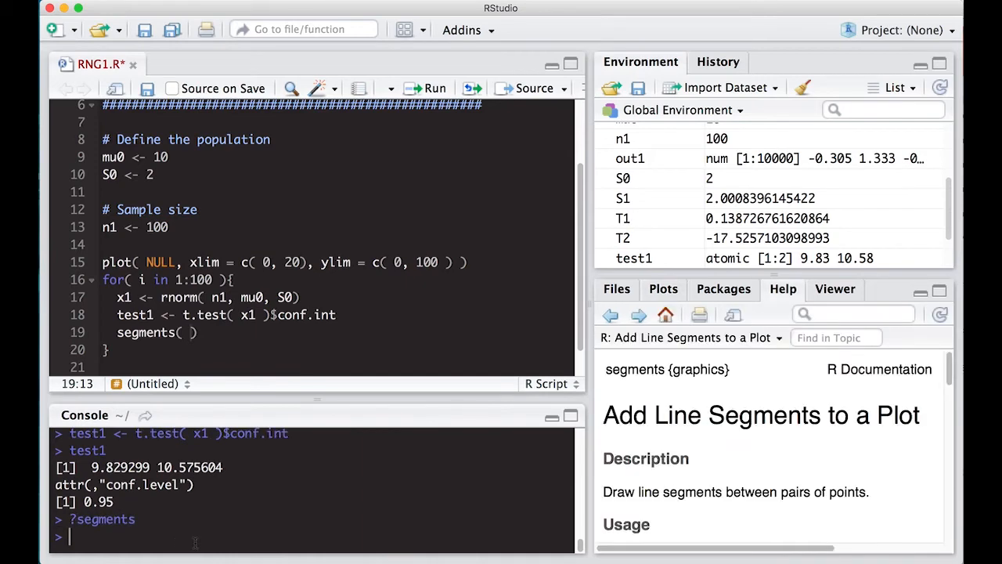
Complete segments(test1[1], i, test1[2], i, col = "green") and run lines 15–20 to plot 100 intervals.
click(733, 315)
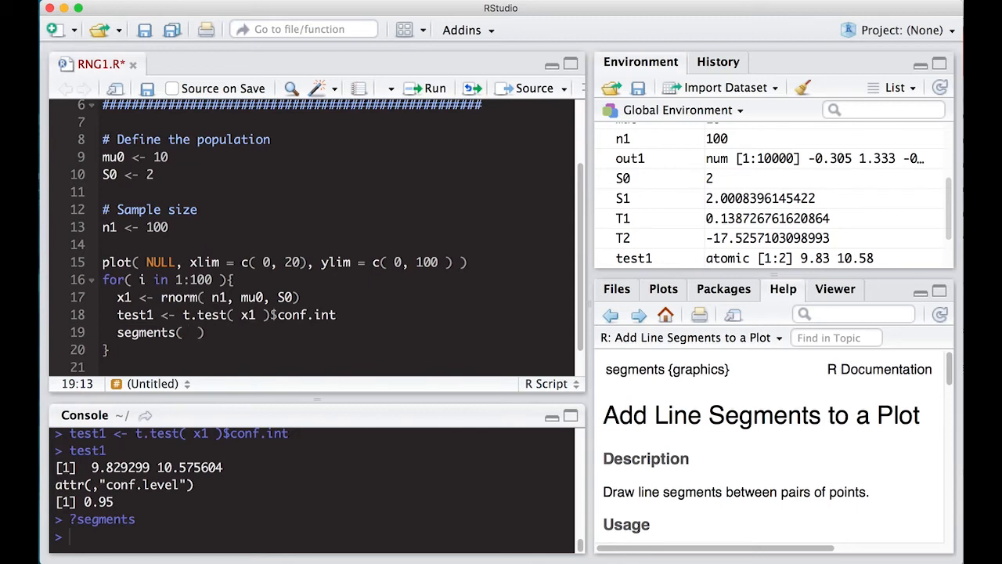
text(tte)
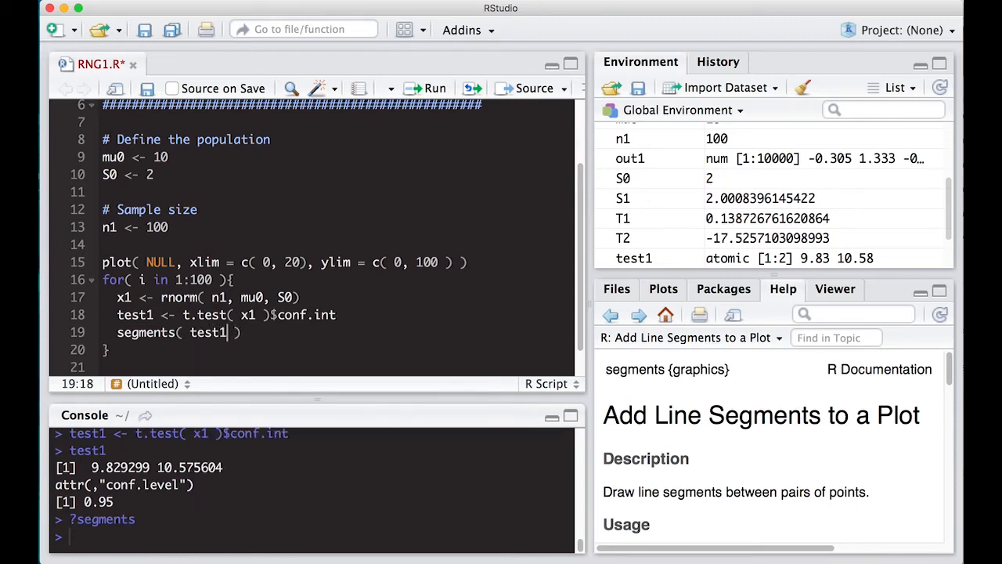
text([1])
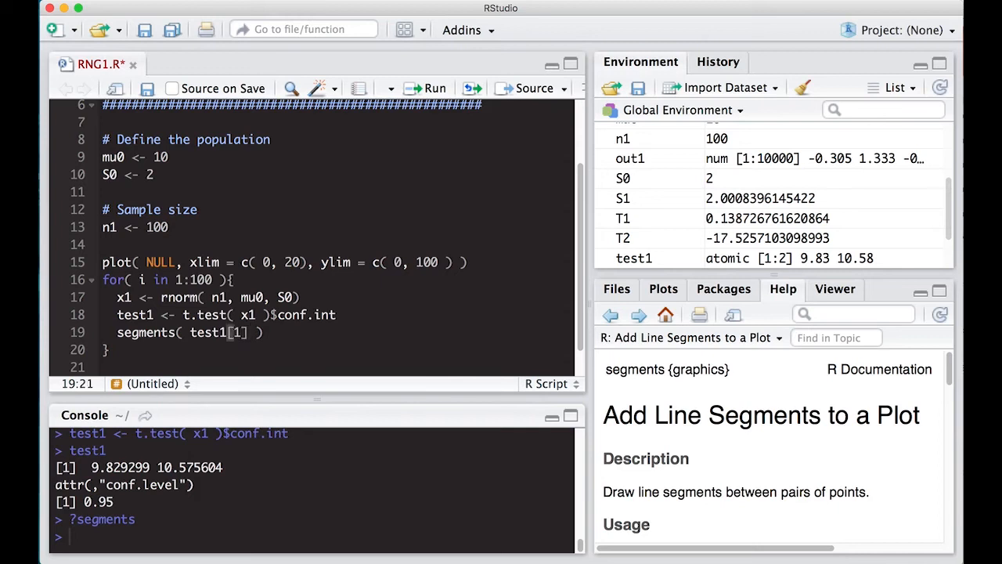
text(,)
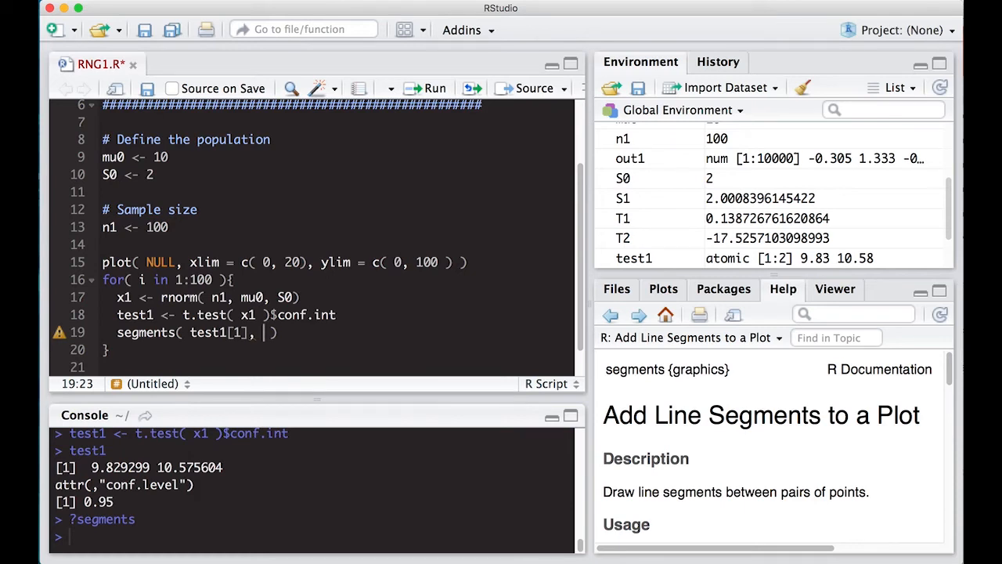
text(i,)
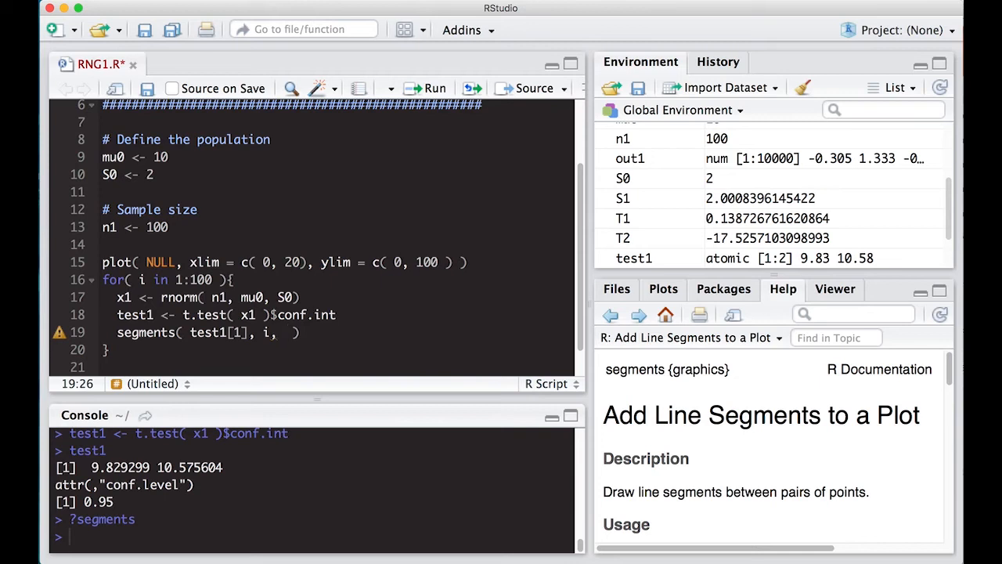
text(test1)
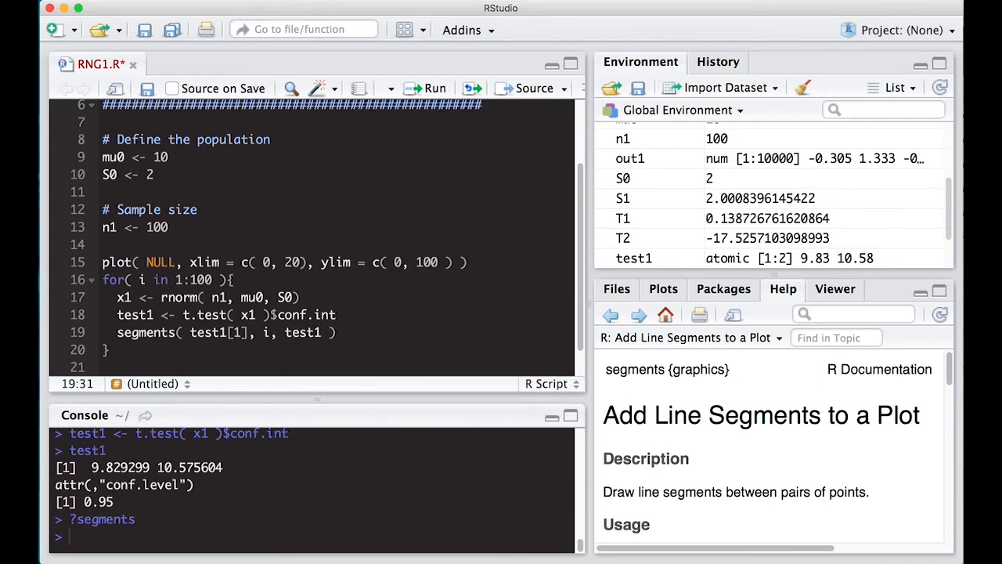
text([2], i)
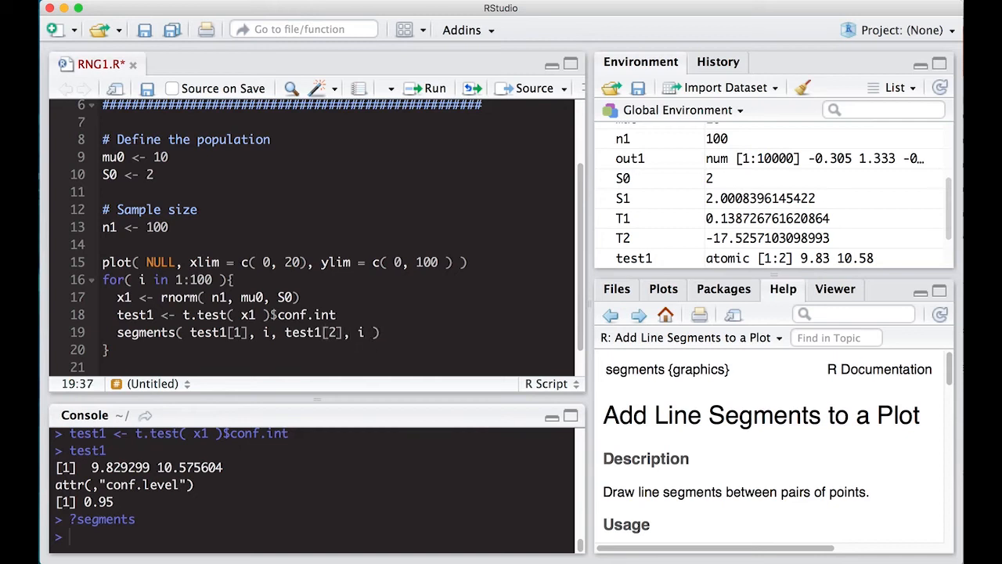
text(, col = "green)
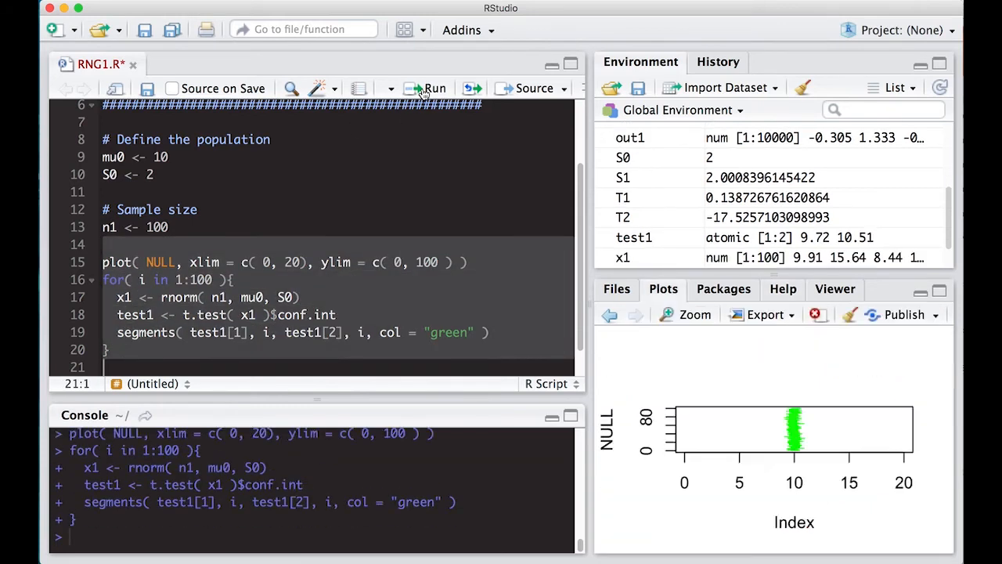
View the interval plot in the enlarged Zoom window, then close it.
click(686, 314)
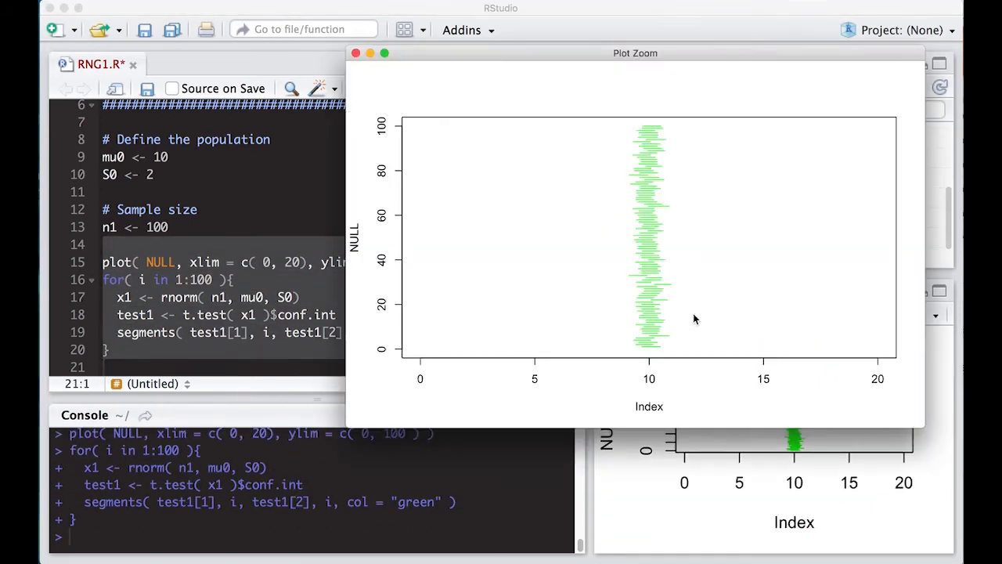
mouse_move(650, 144)
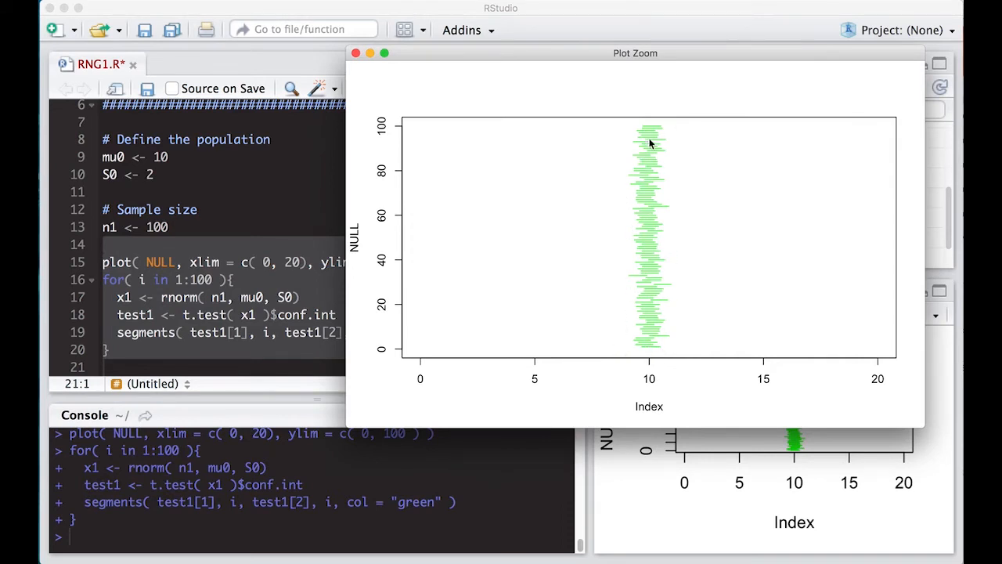
mouse_move(466, 270)
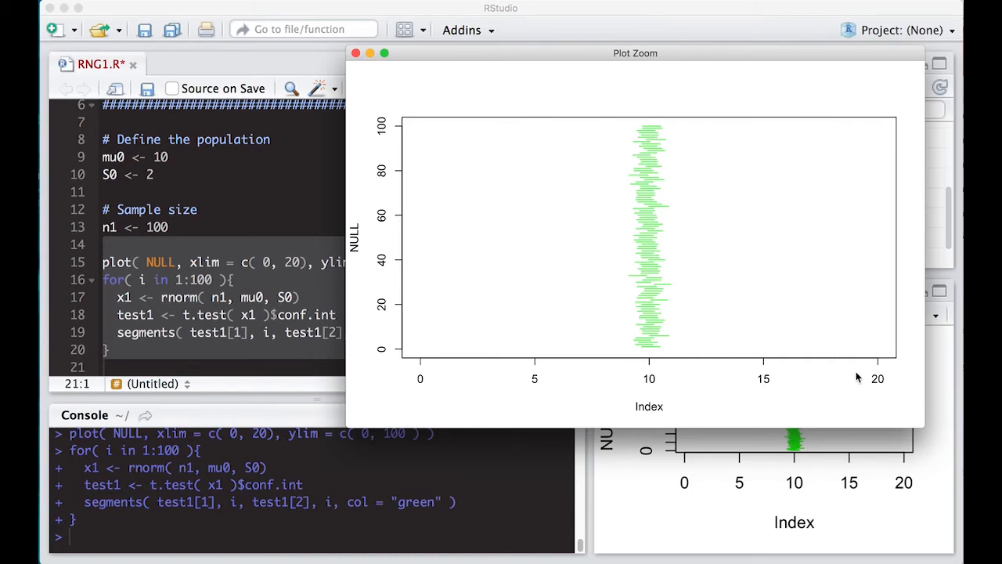
mouse_move(746, 144)
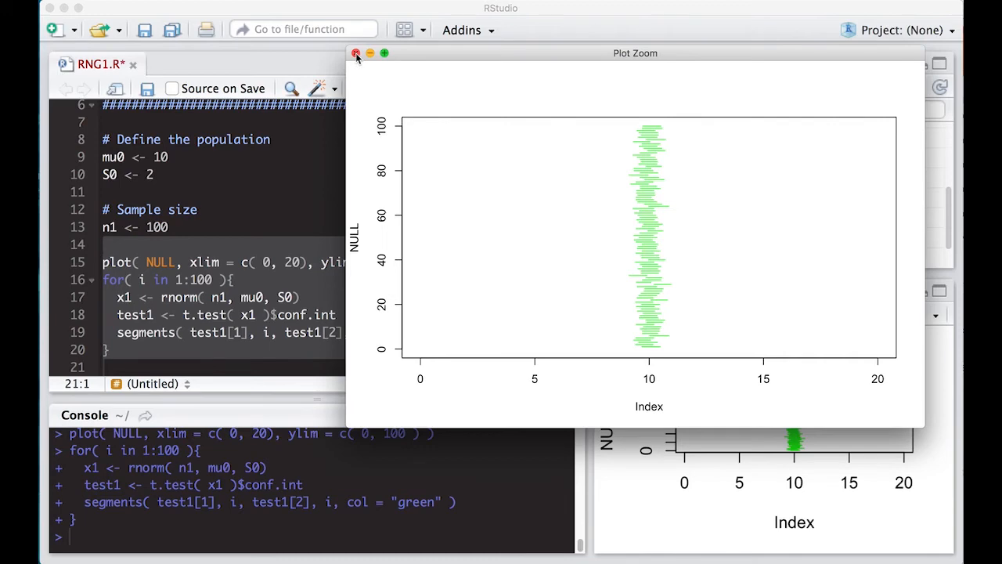
click(356, 54)
text(5)
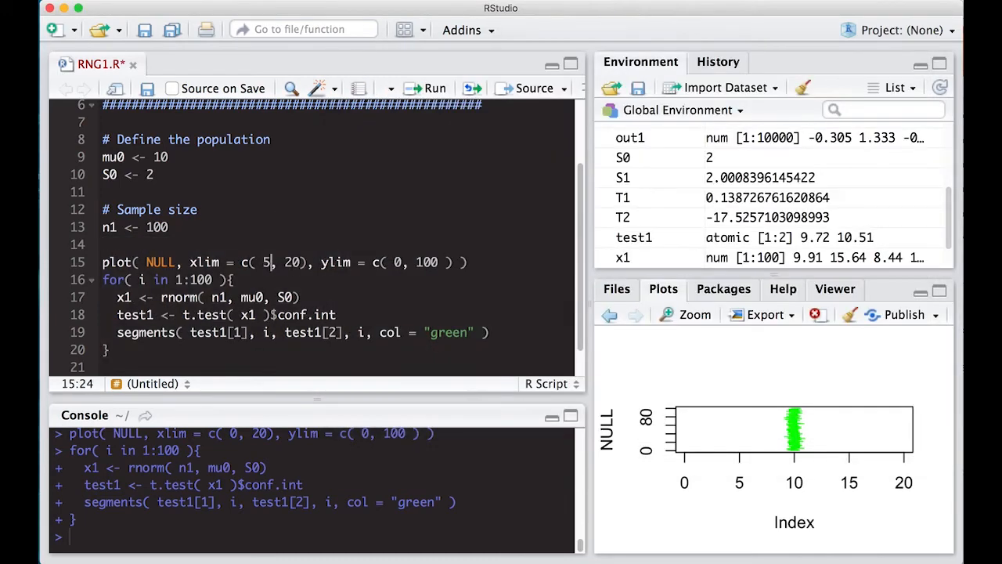
Add abline(v = mu0, col = "blue") after the loop, run it, and set xlim to c(8, 12).
text(15)
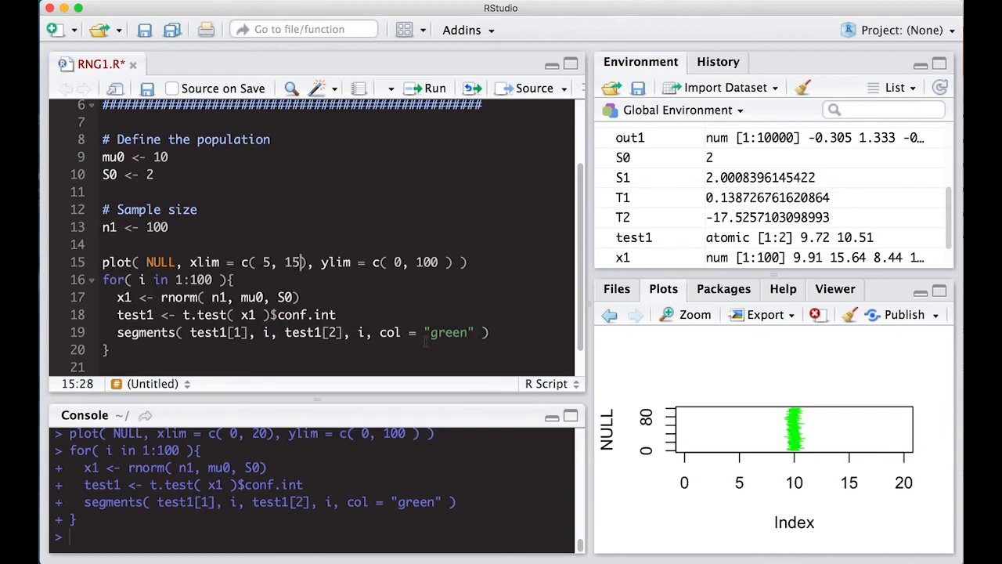
key(Return)
text(abline( )
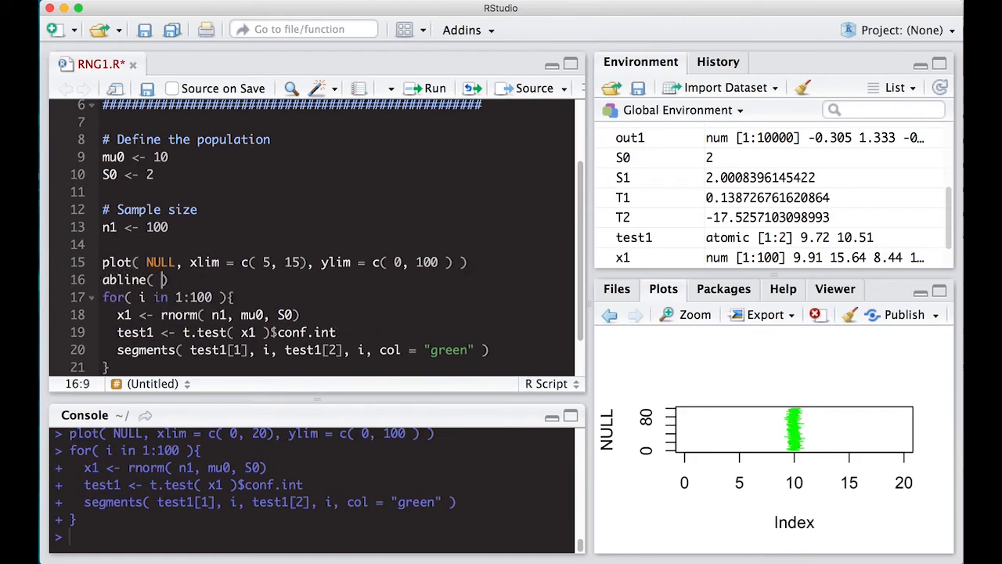
text(v =)
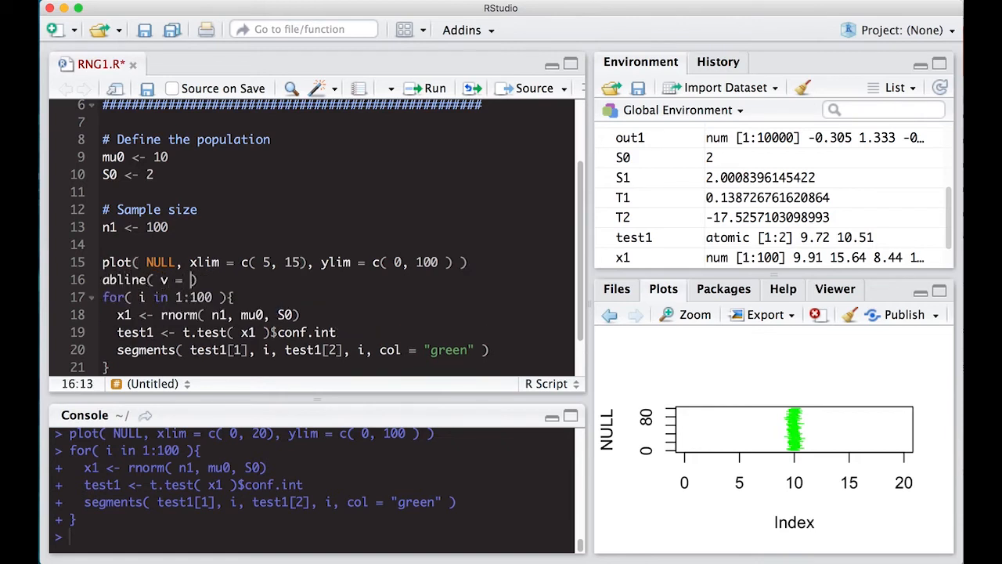
text(mu0)
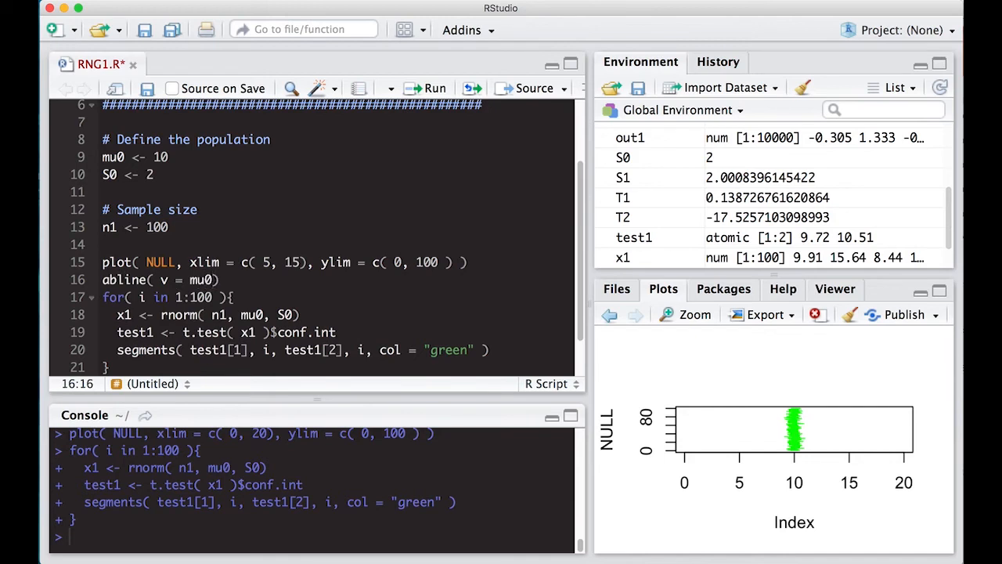
text(, col = "")
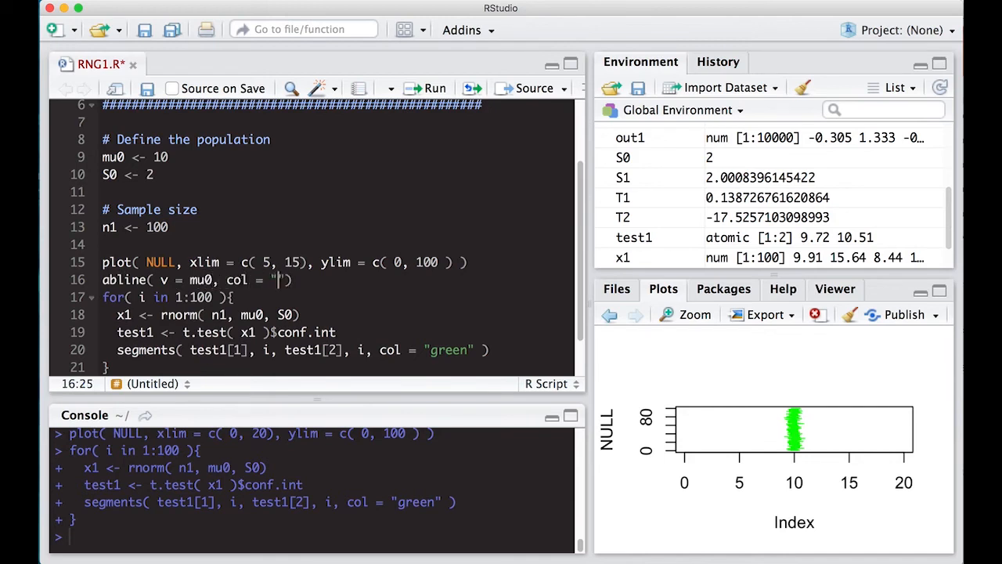
text(red)
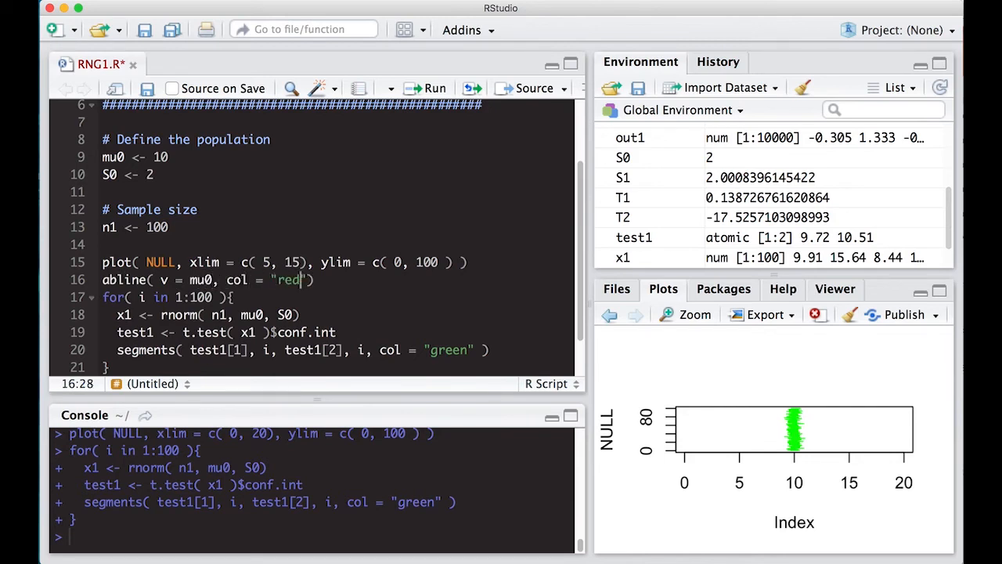
text(blu)
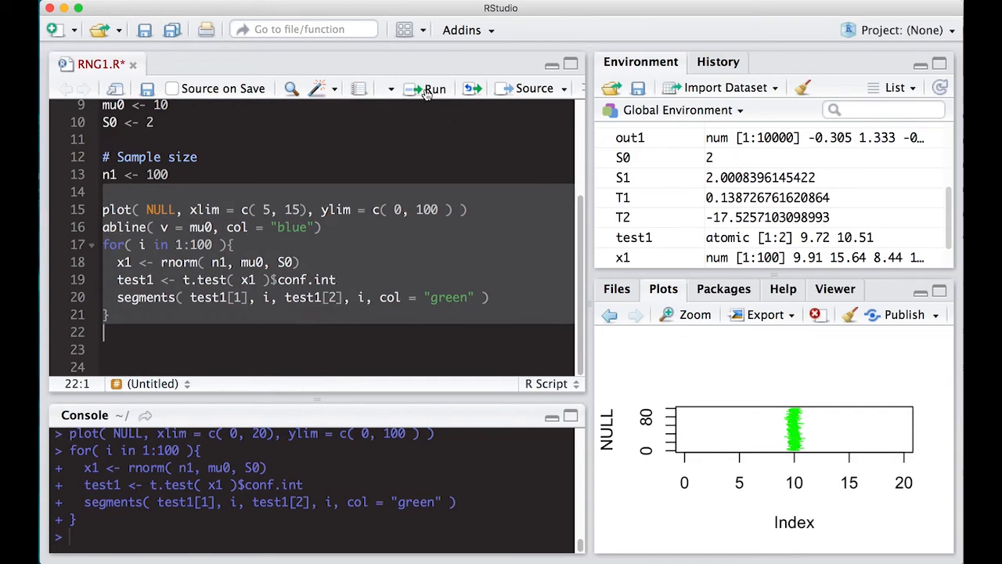
click(434, 88)
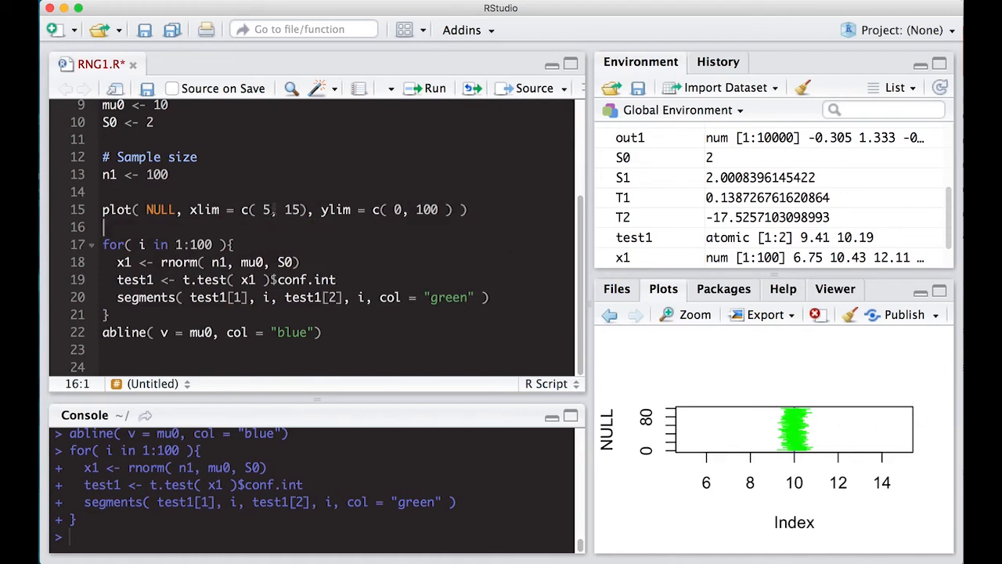
text(8)
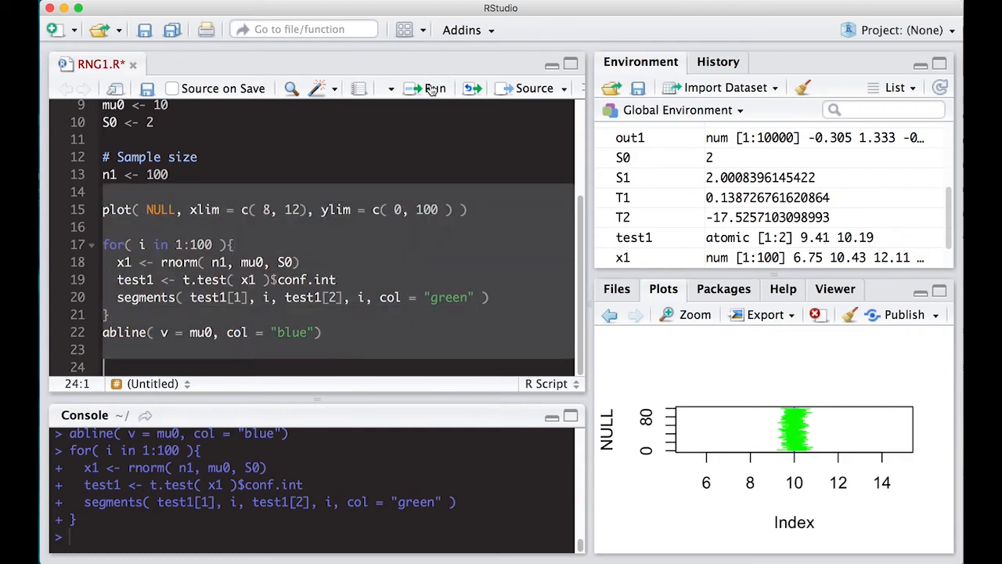
Rerun the plotting code to redraw the green intervals on the 8–12 axis with the blue line.
click(687, 314)
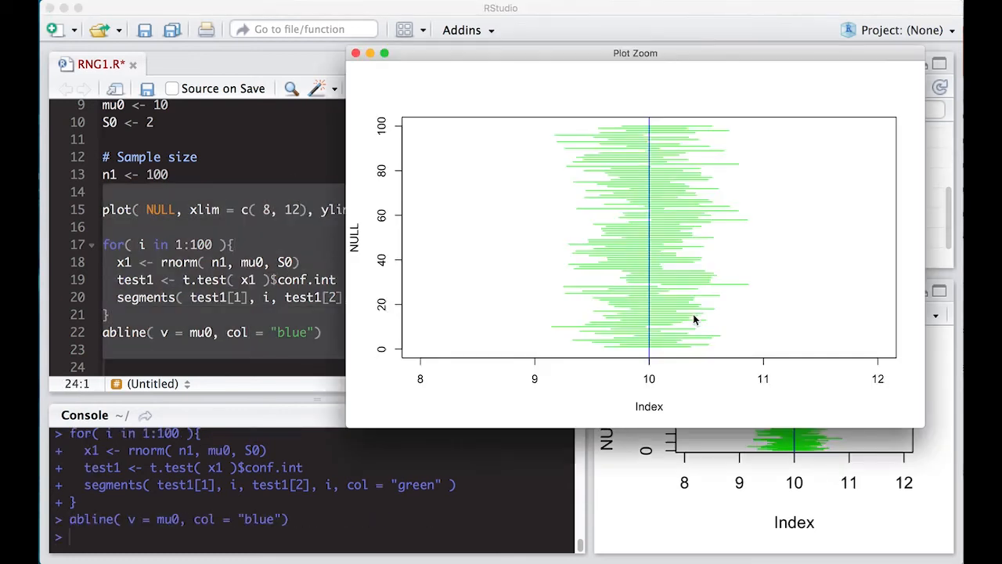
mouse_move(559, 272)
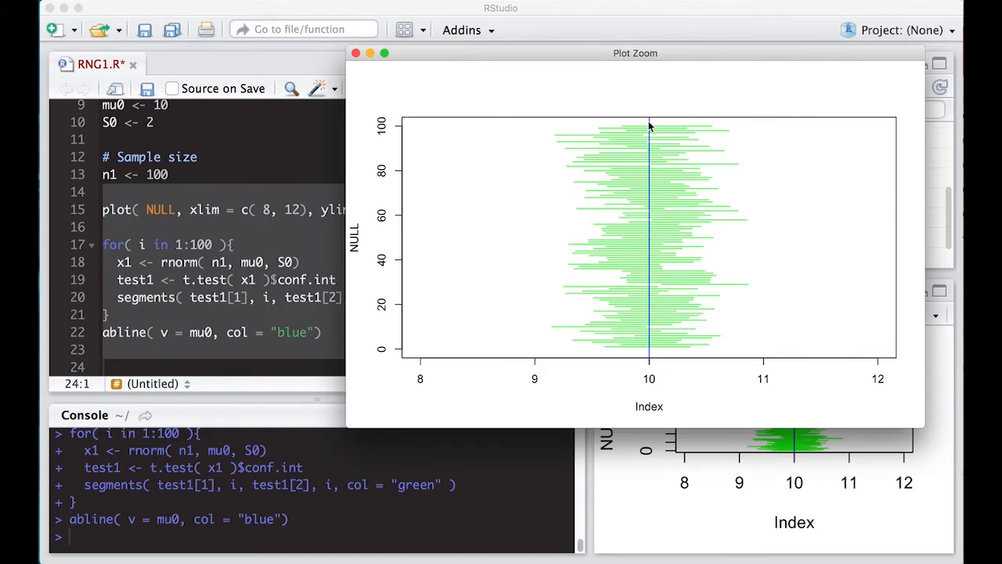
mouse_move(648, 219)
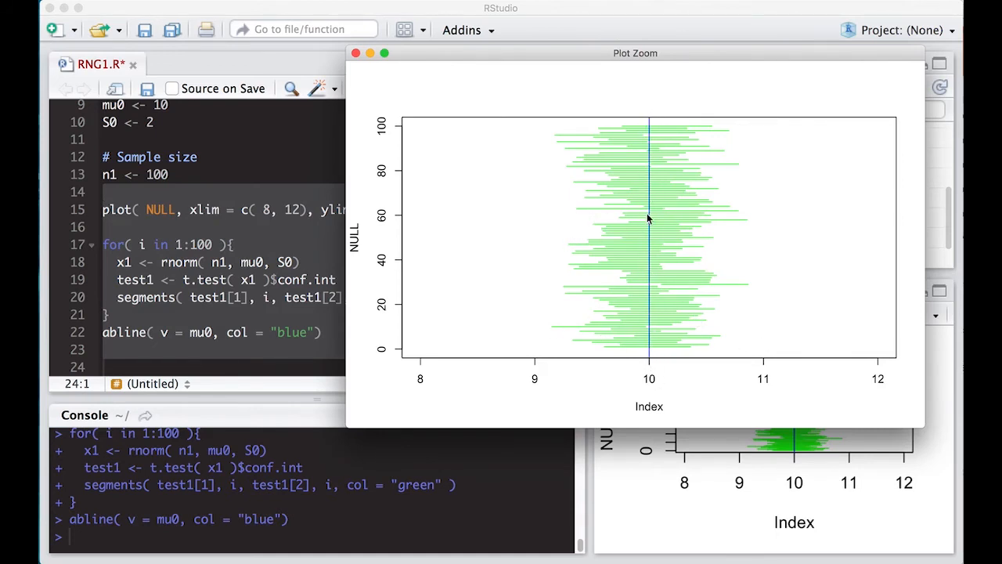
mouse_move(656, 370)
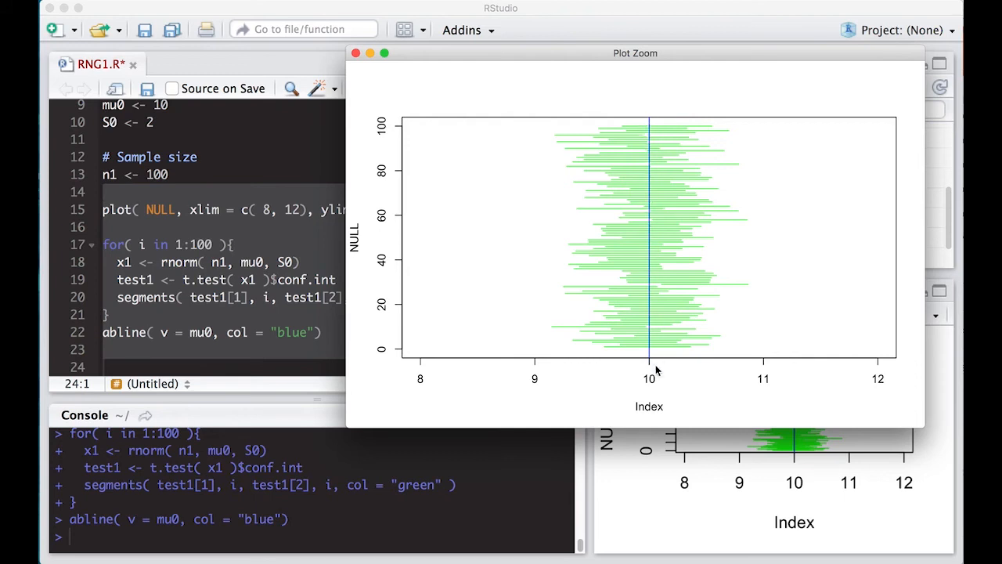
mouse_move(662, 318)
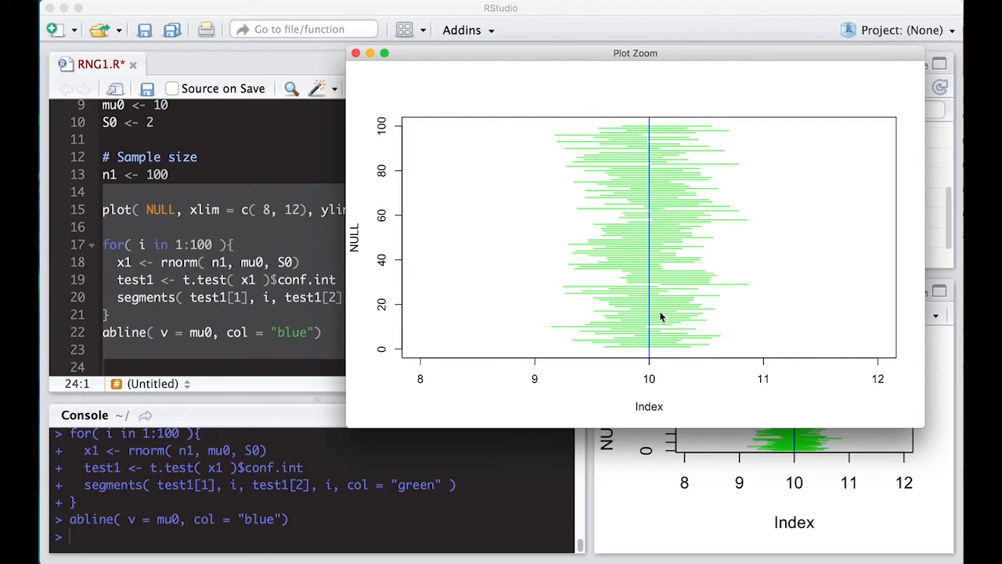
mouse_move(660, 303)
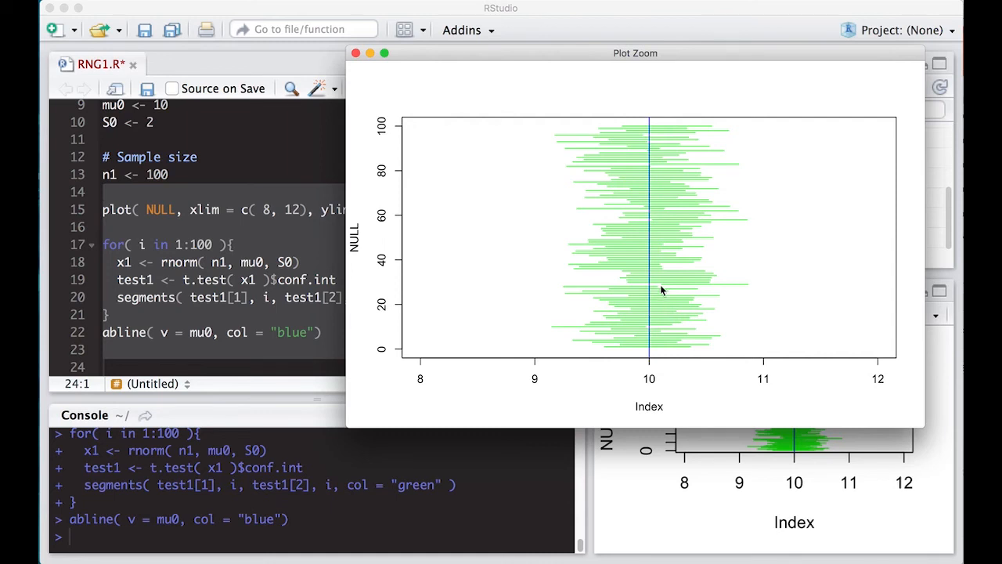
mouse_move(734, 292)
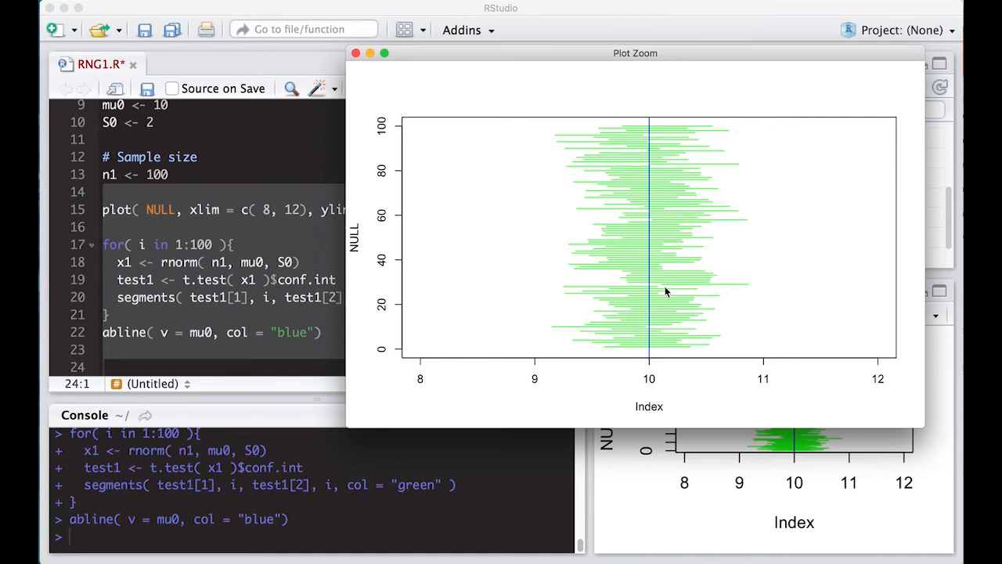
mouse_move(654, 303)
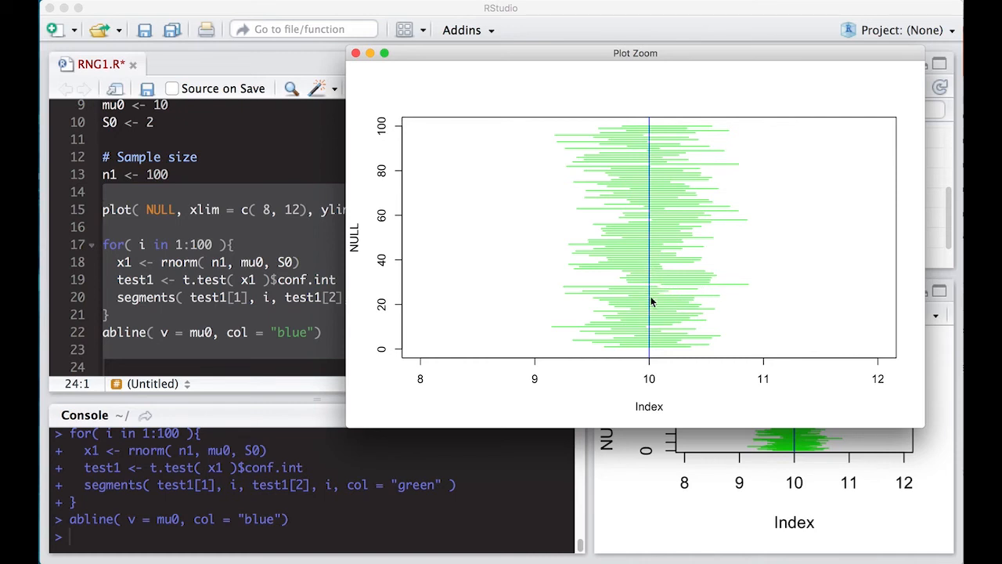
mouse_move(591, 332)
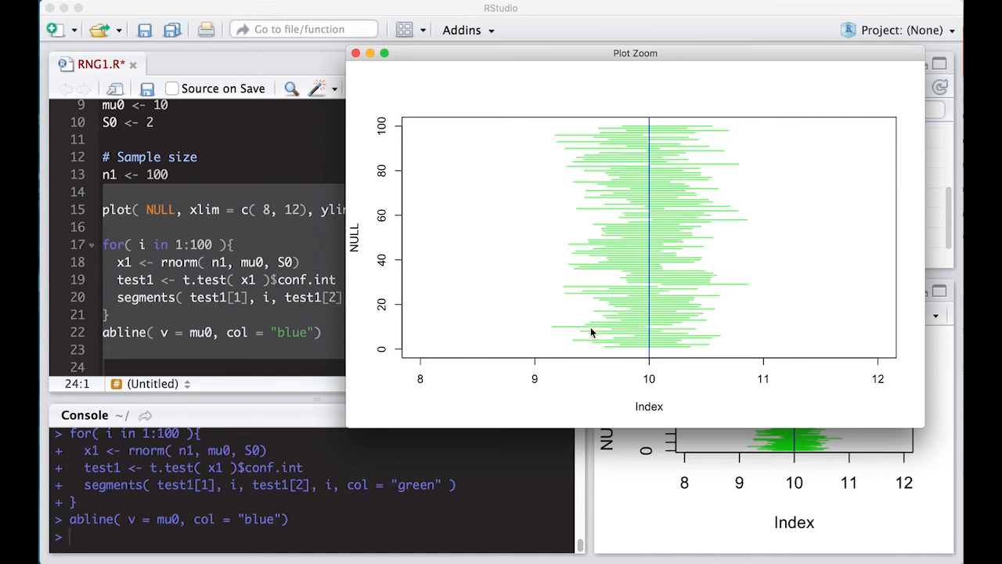
mouse_move(648, 332)
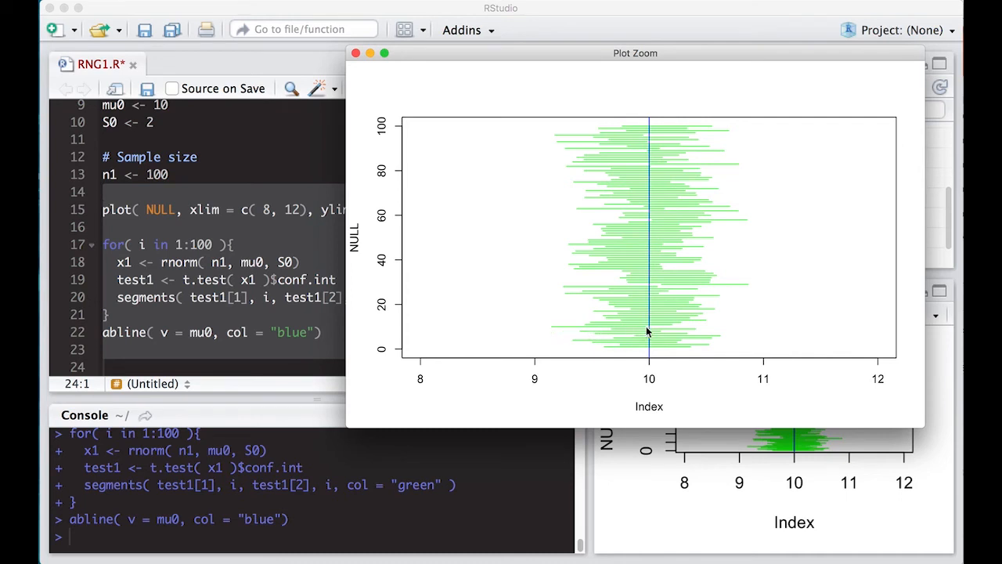
mouse_move(640, 189)
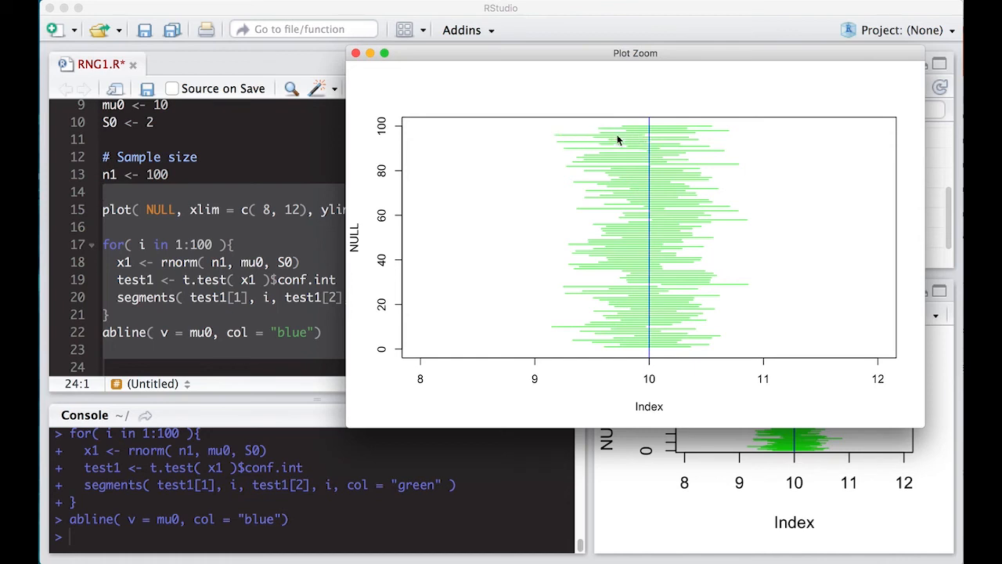
mouse_move(645, 140)
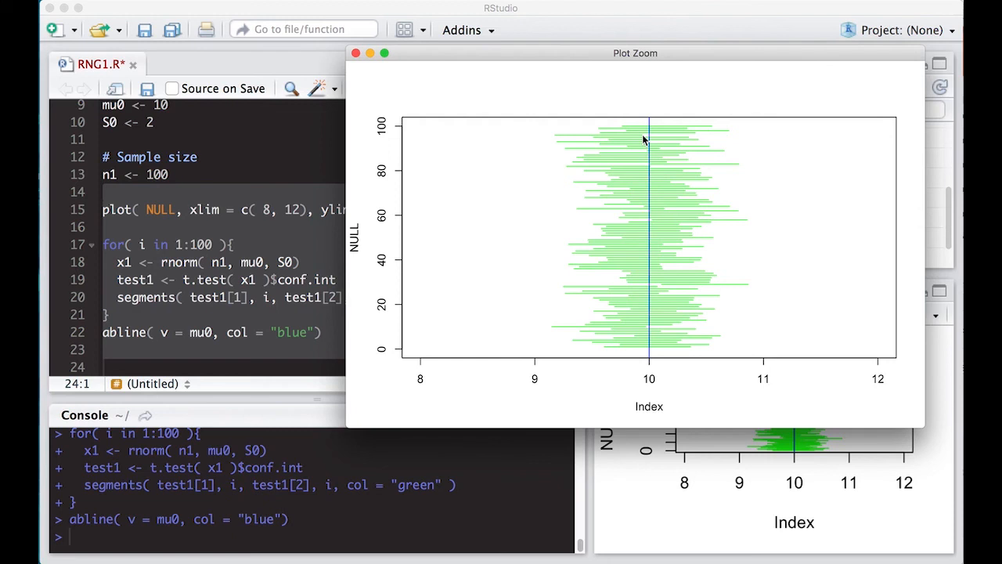
mouse_move(366, 268)
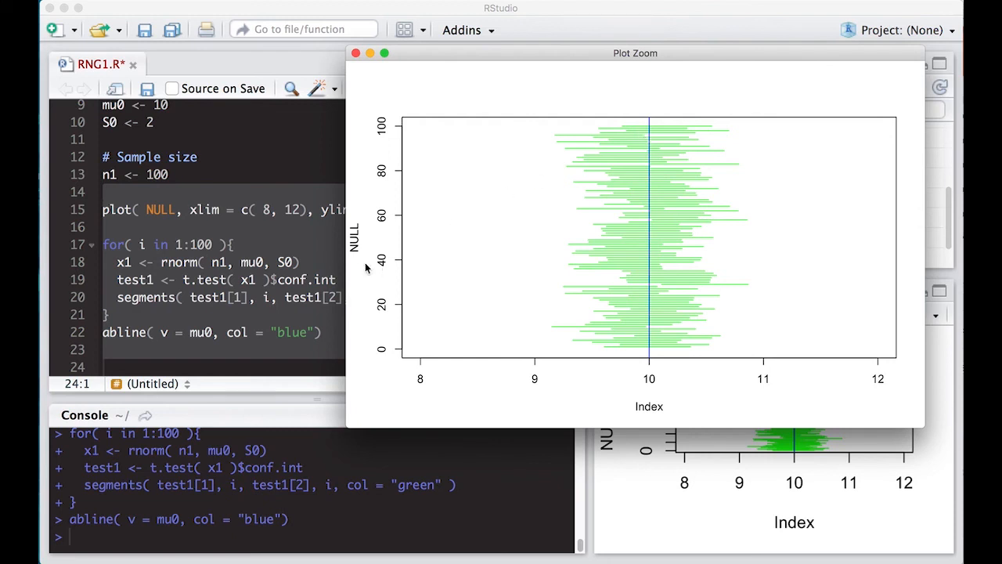
mouse_move(351, 272)
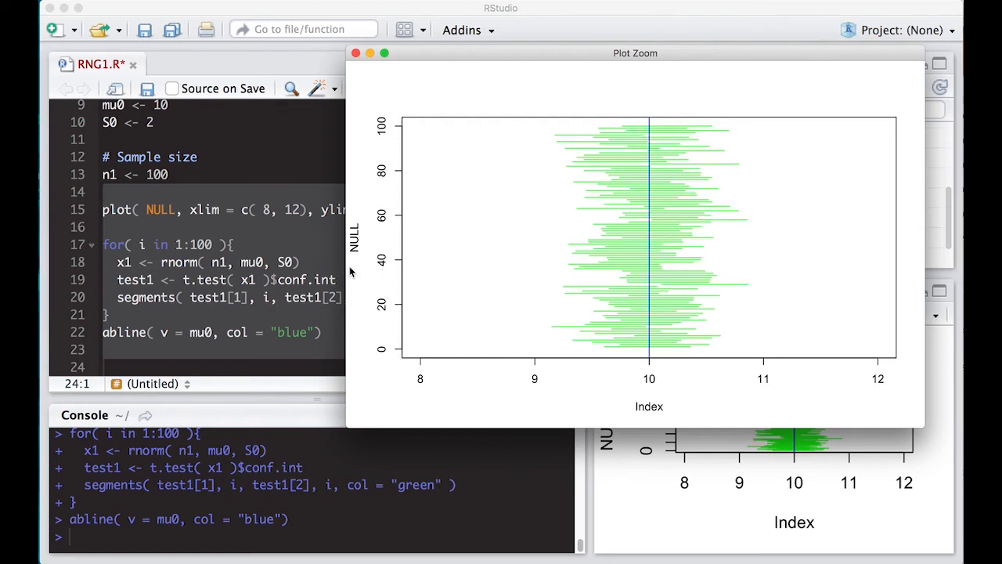